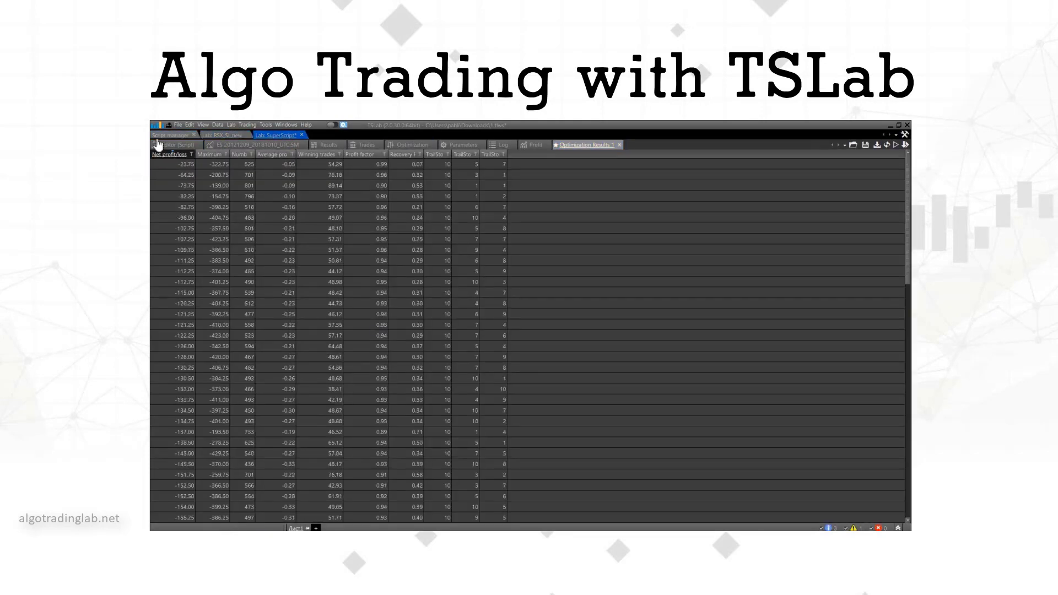
Close the overview of the optimization results and block diagram, leaving an empty main window.
left_click(168, 144)
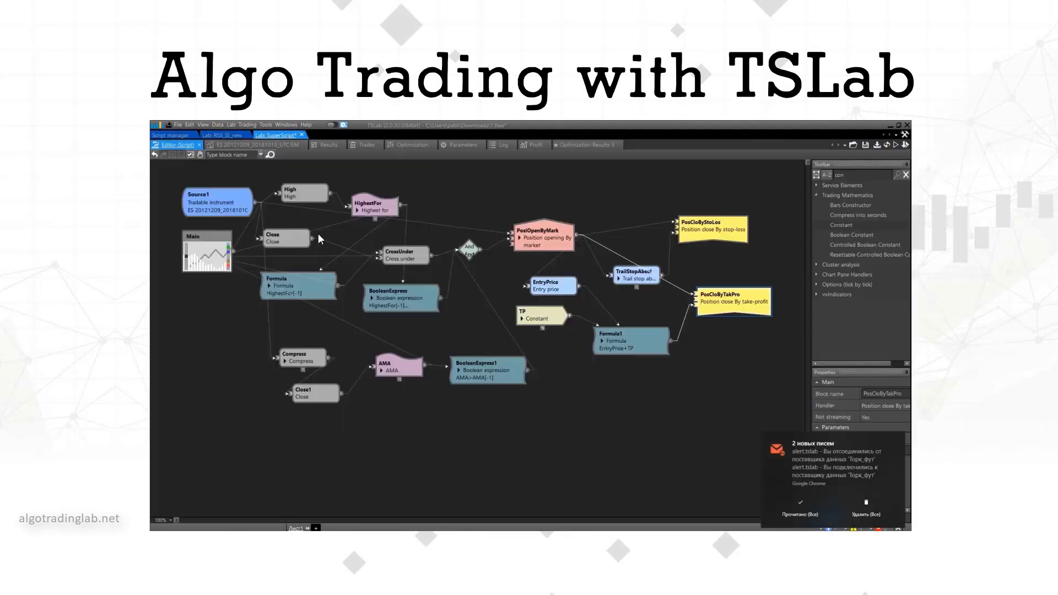
left_click(401, 298)
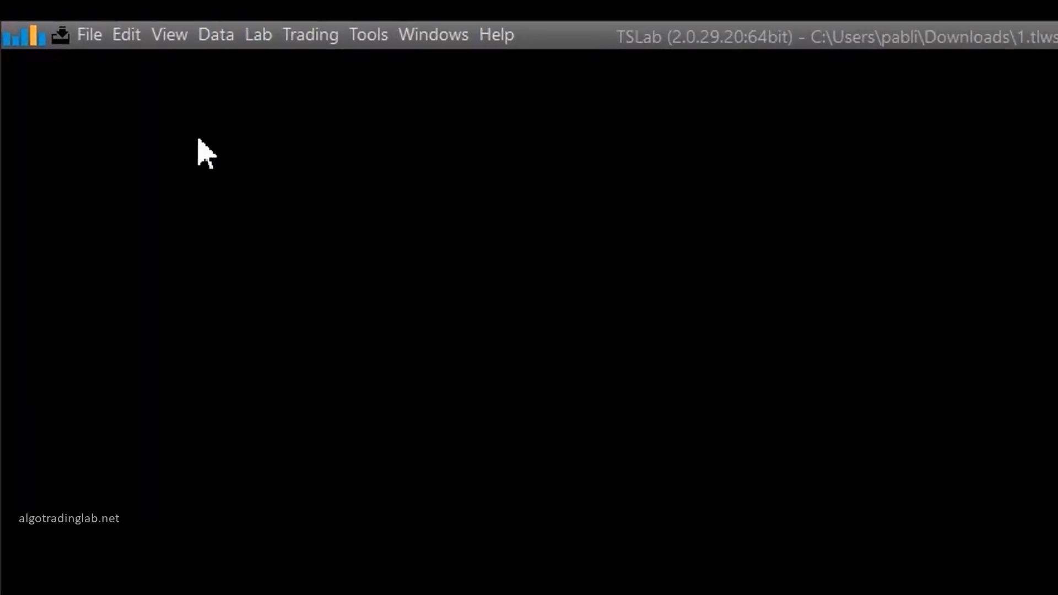
Open the Script manager from the Lab menu to see the script catalog.
left_click(259, 35)
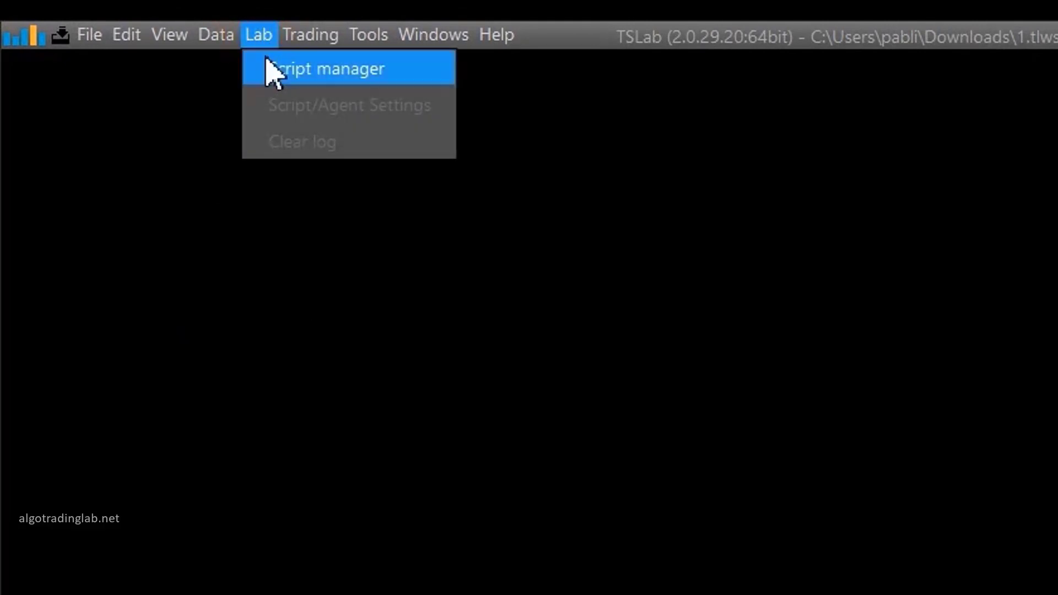
left_click(332, 69)
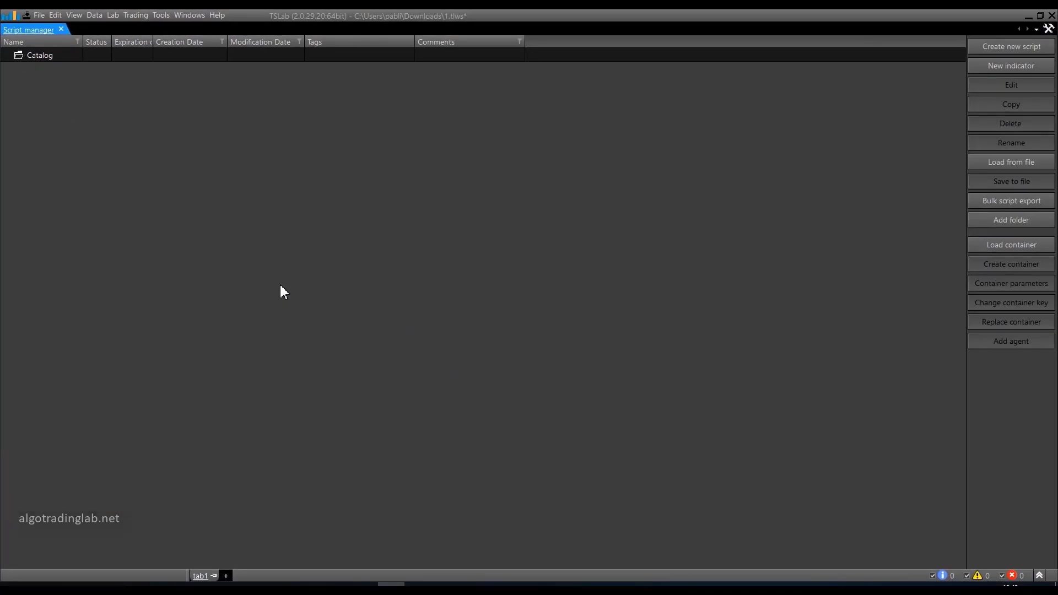
mouse_move(254, 293)
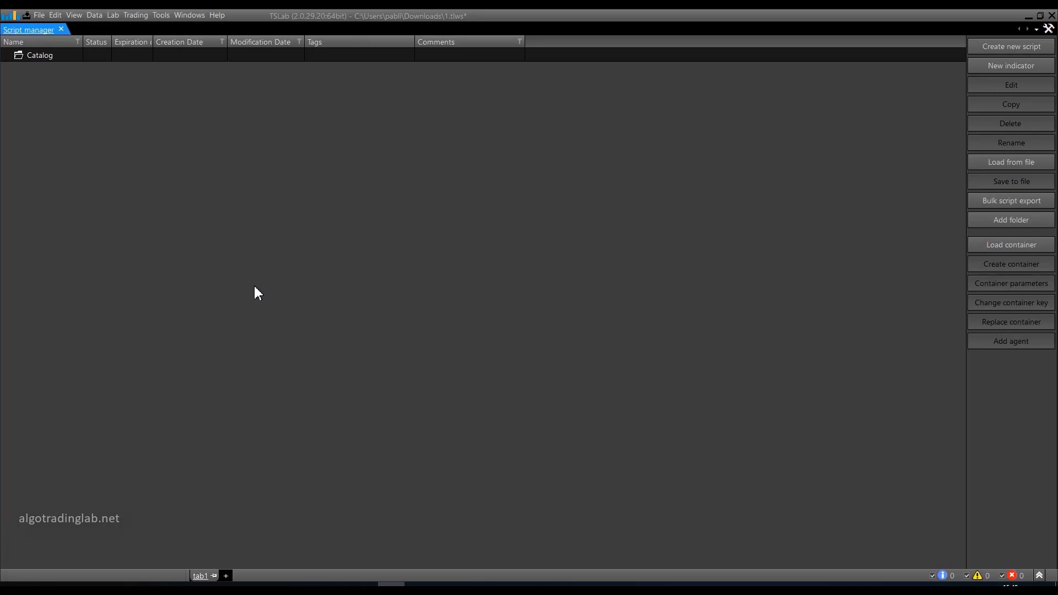
mouse_move(242, 284)
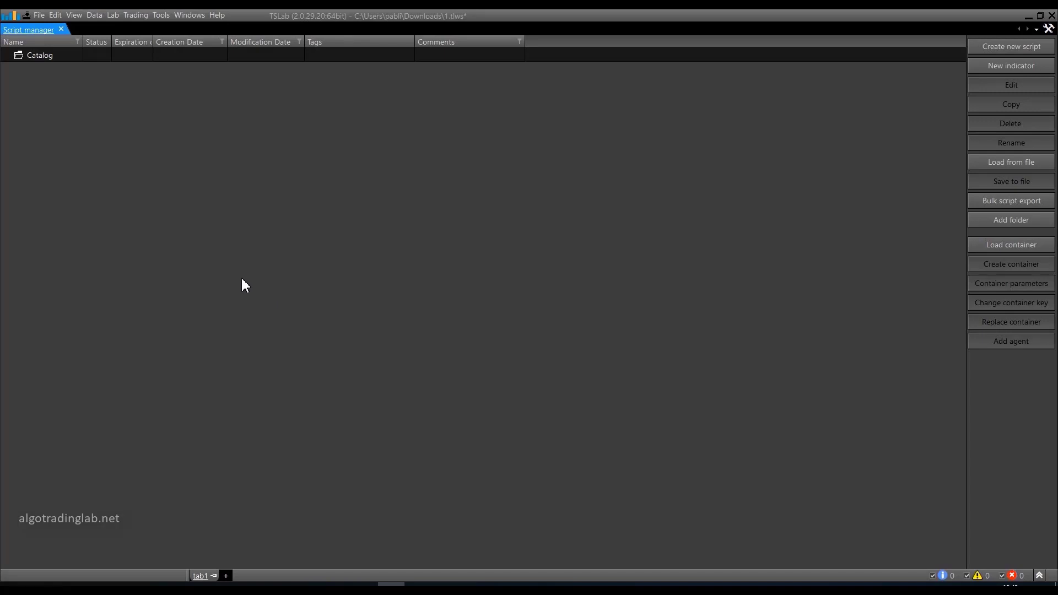
mouse_move(251, 287)
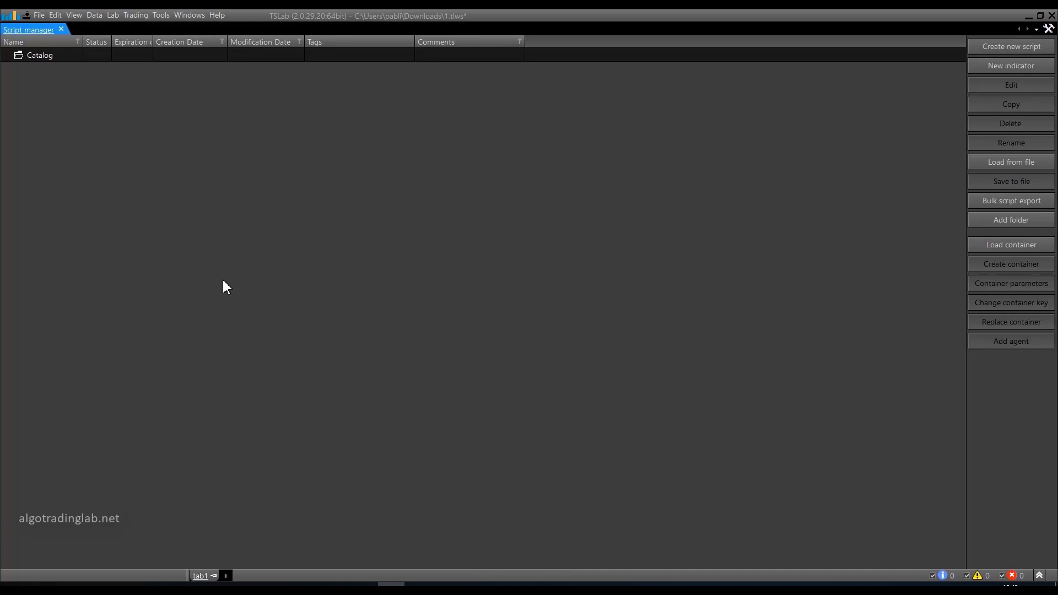
mouse_move(232, 276)
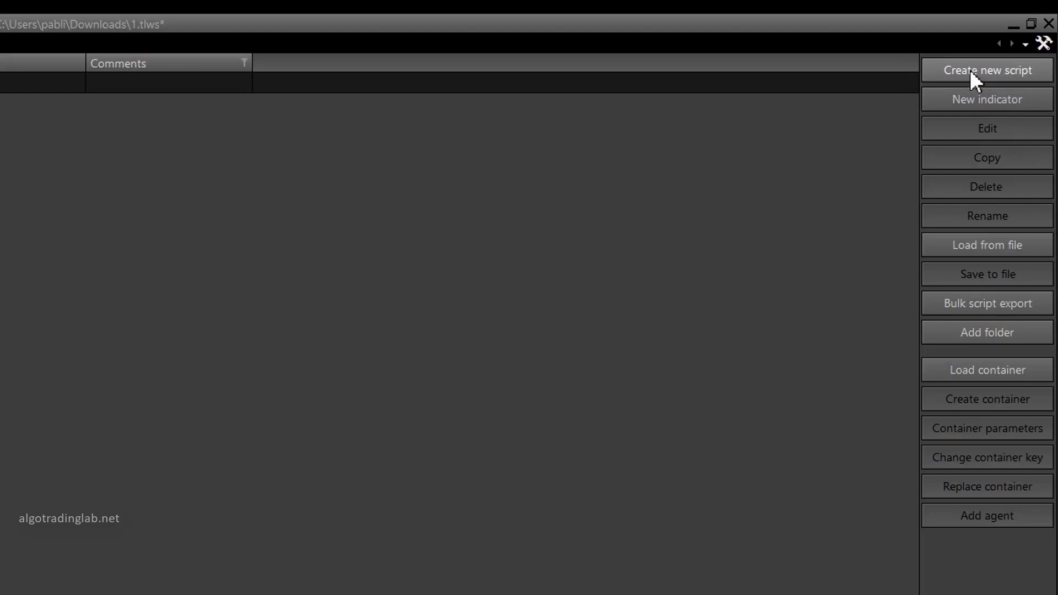
mouse_move(964, 113)
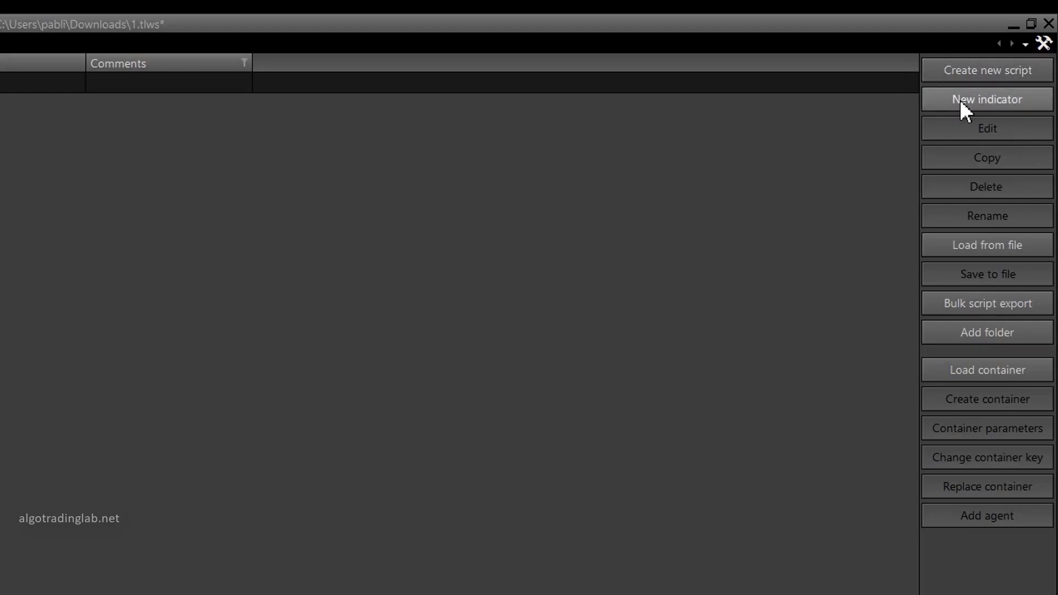
mouse_move(973, 119)
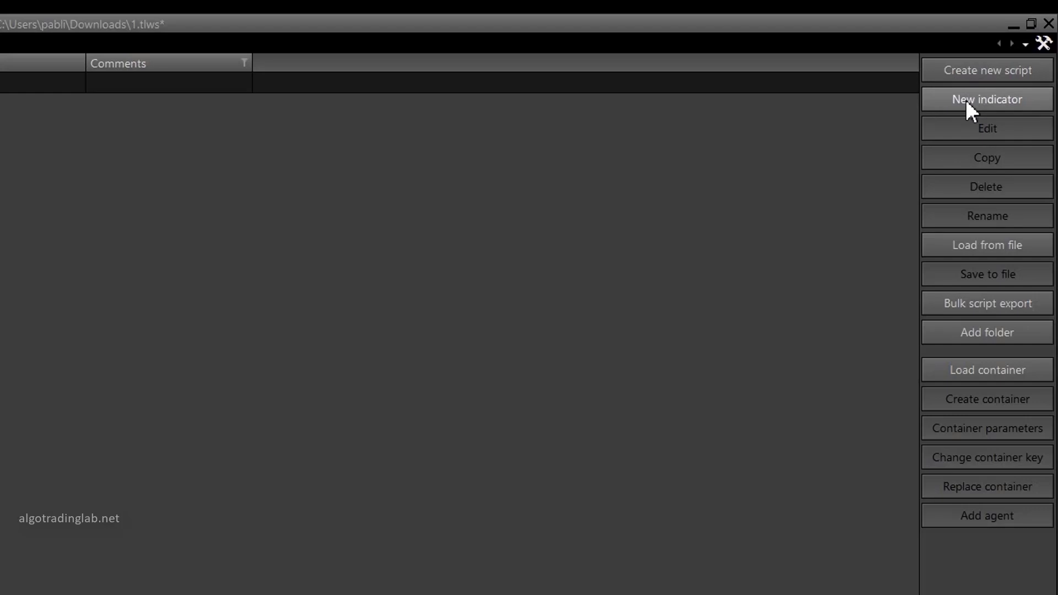
mouse_move(966, 150)
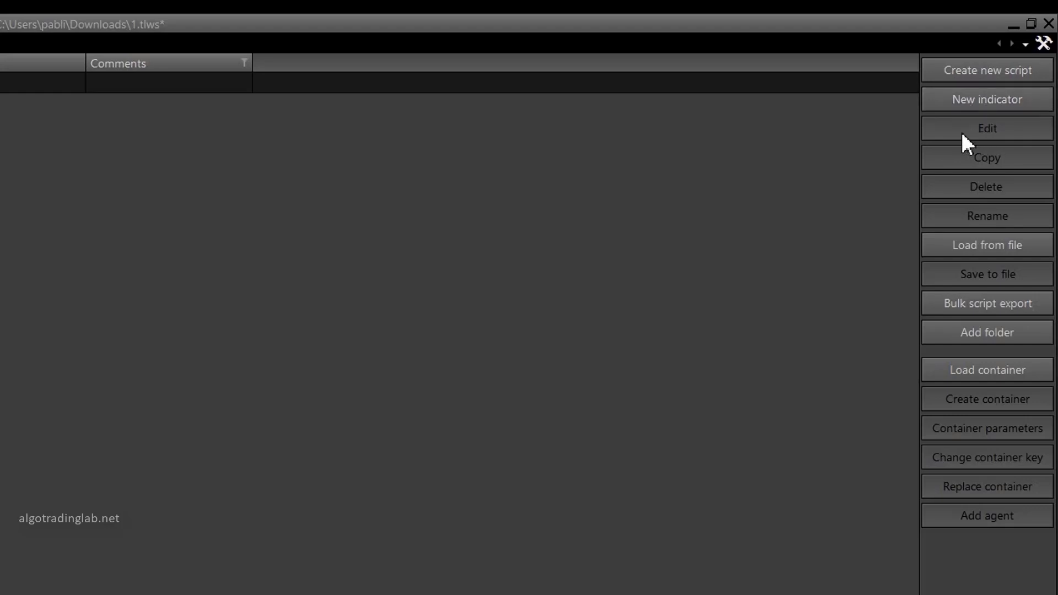
mouse_move(975, 177)
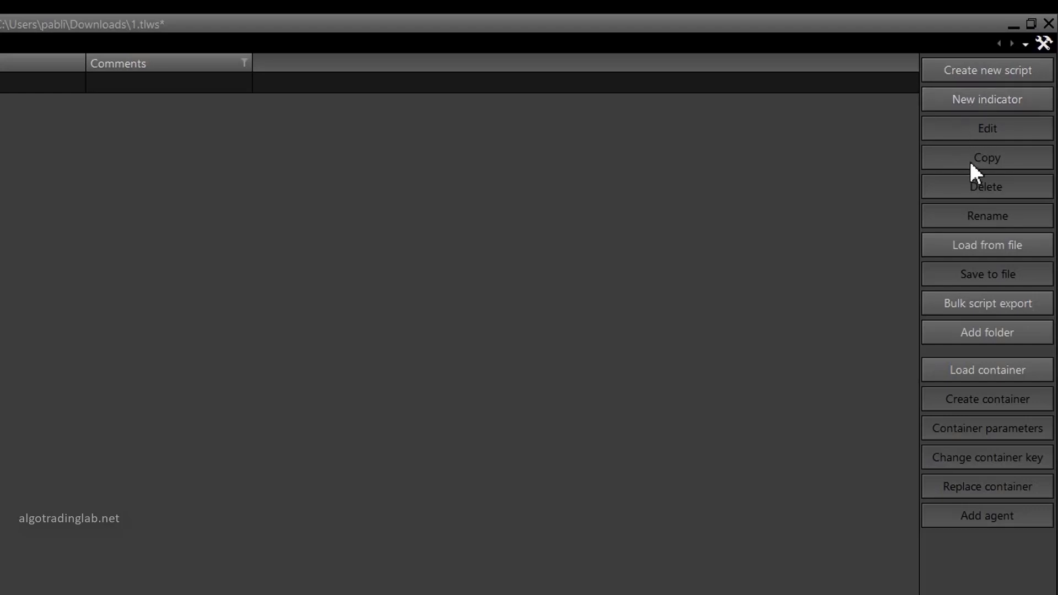
mouse_move(972, 196)
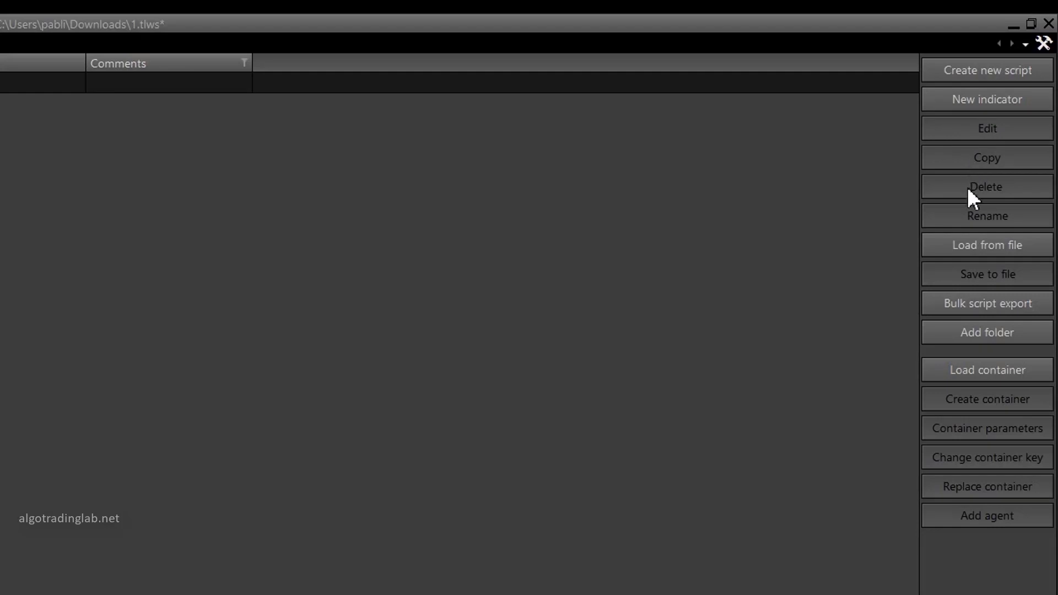
mouse_move(975, 238)
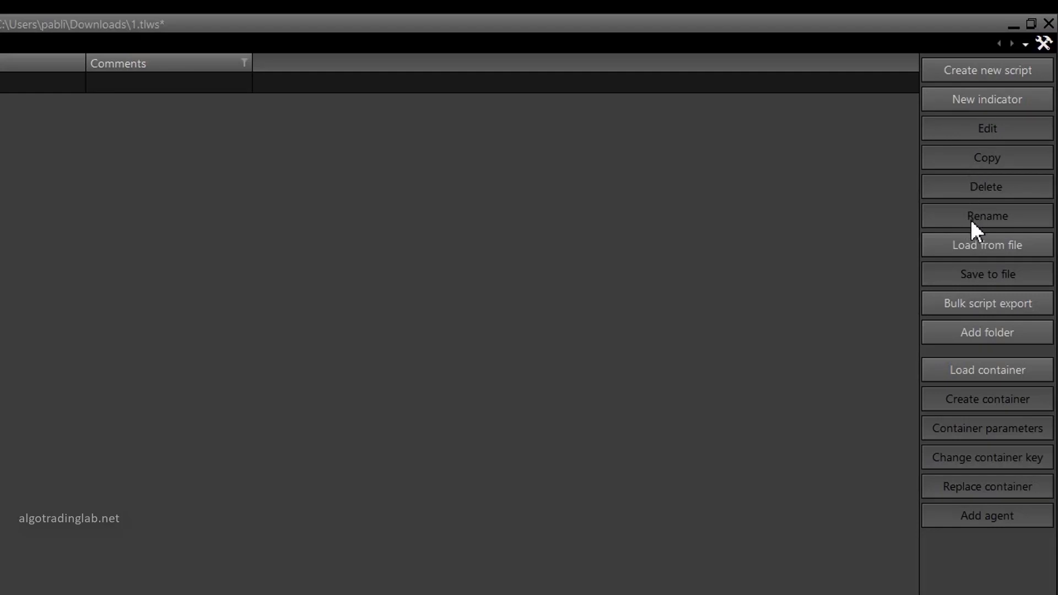
mouse_move(976, 252)
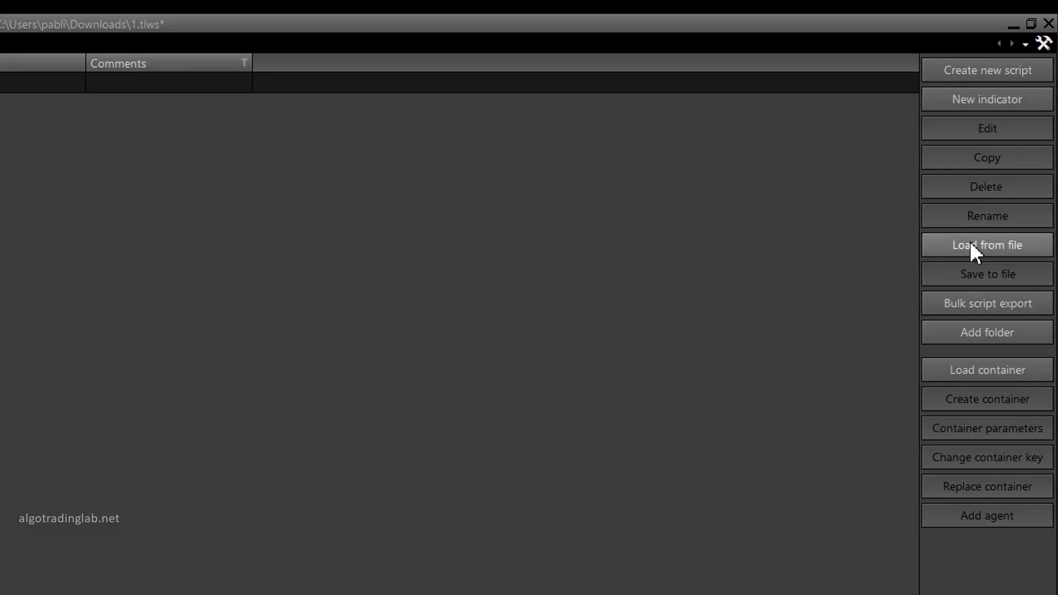
mouse_move(969, 255)
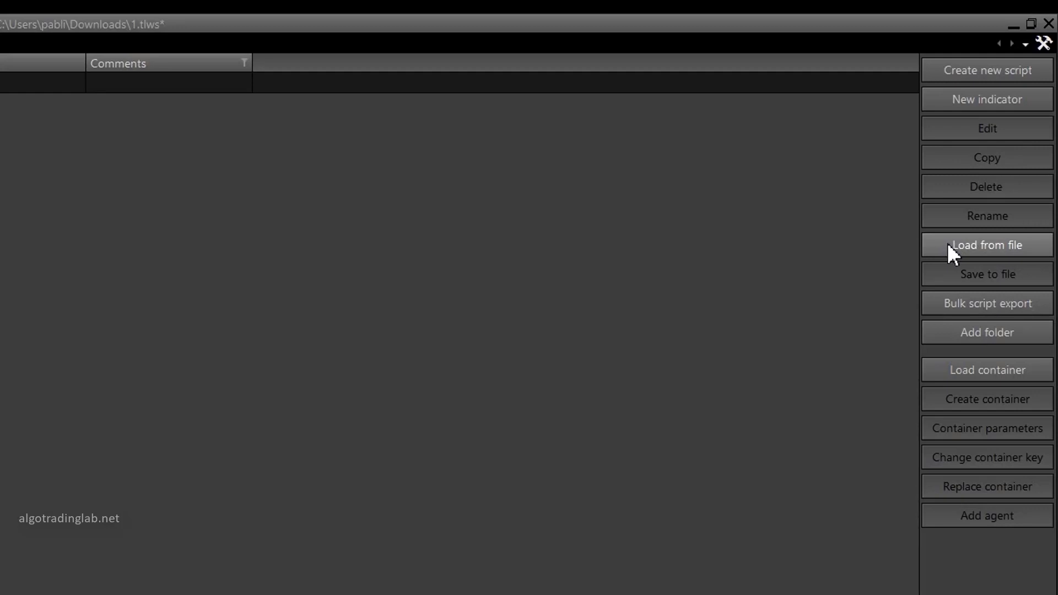
mouse_move(964, 280)
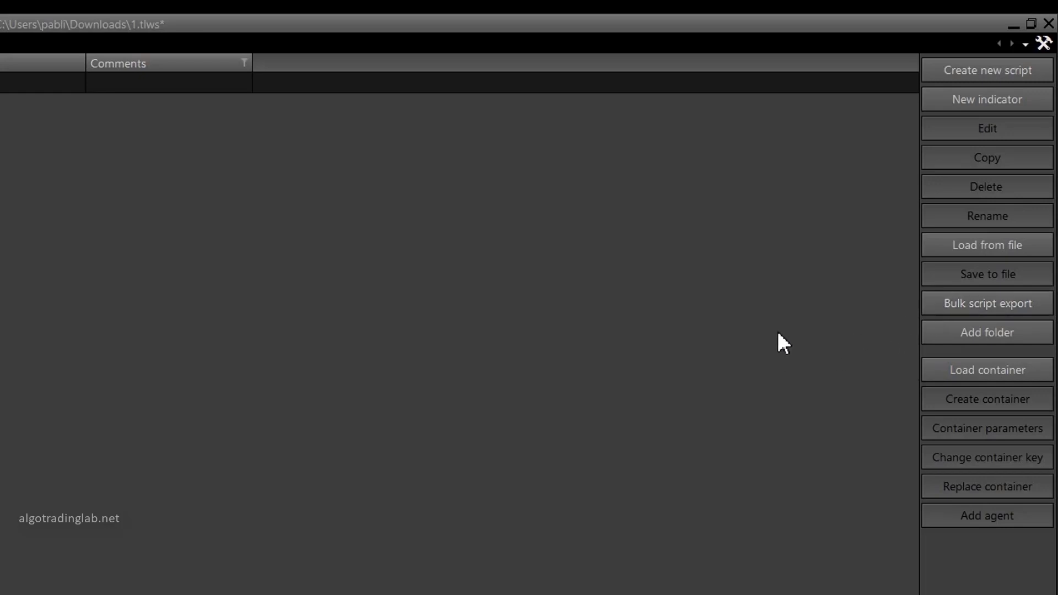
mouse_move(887, 372)
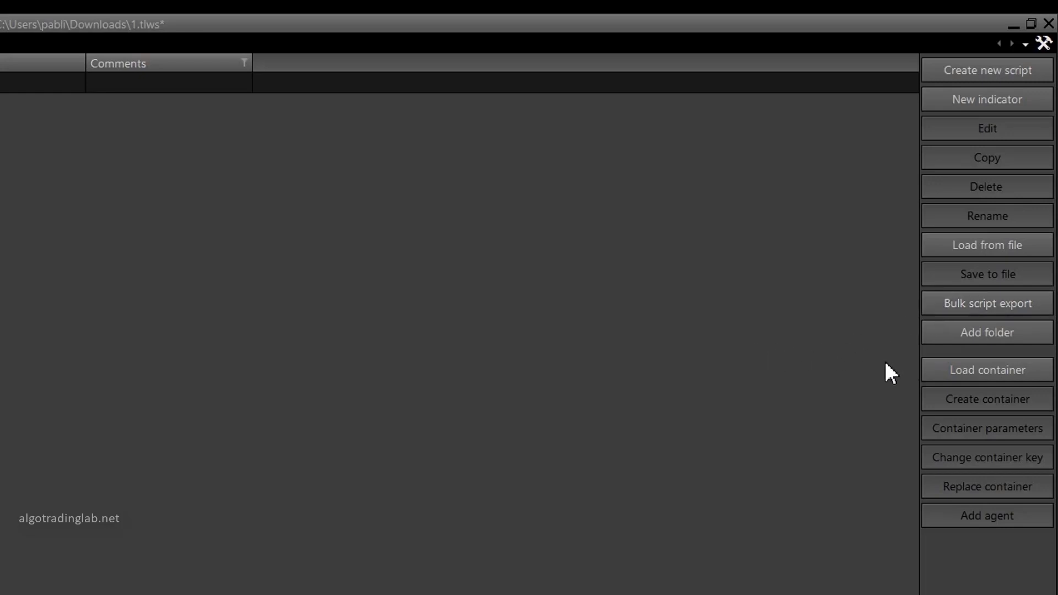
mouse_move(770, 329)
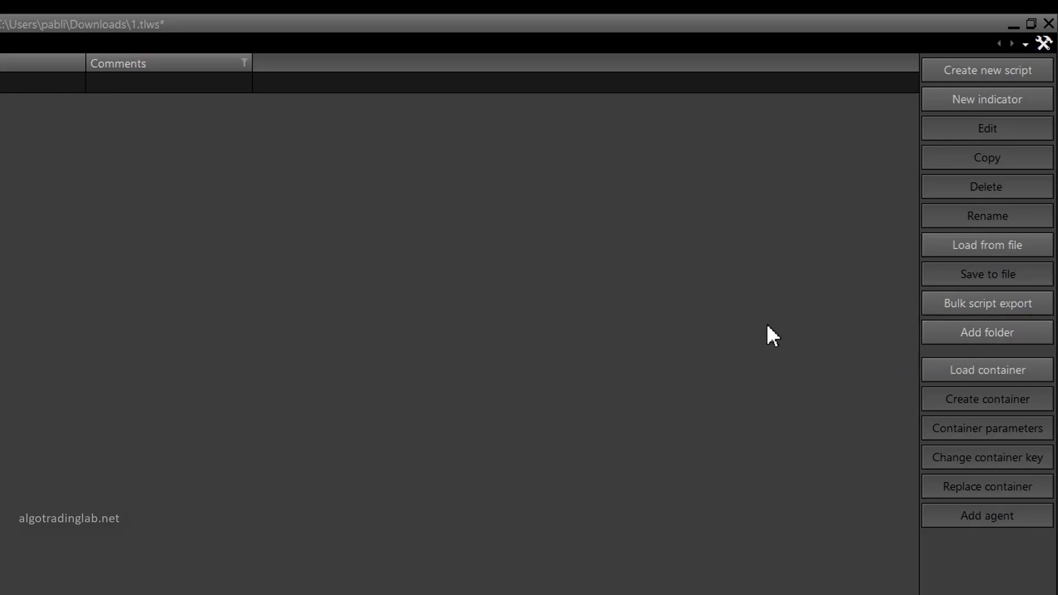
mouse_move(720, 357)
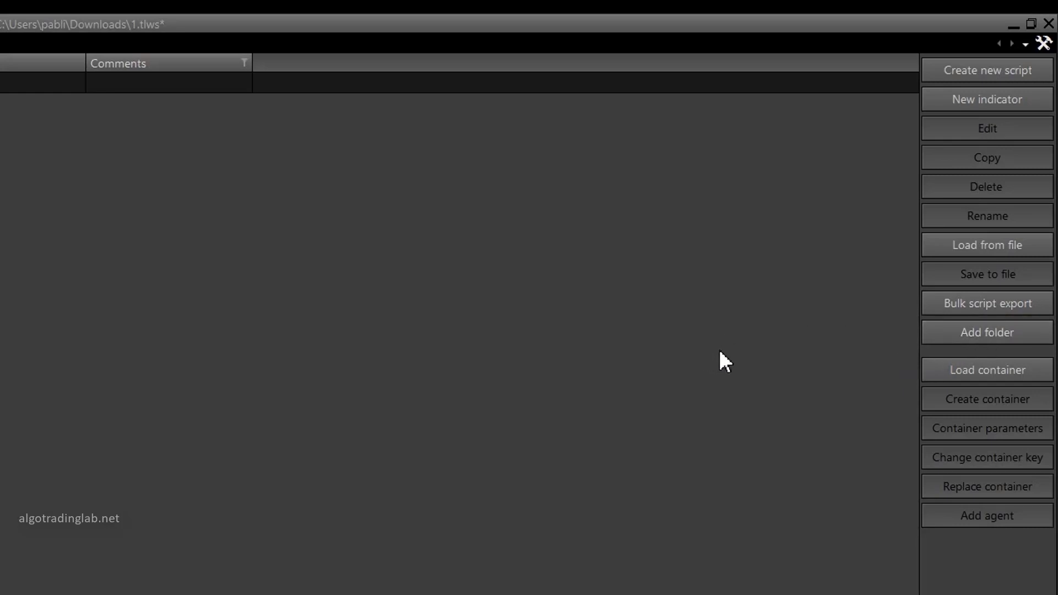
mouse_move(964, 381)
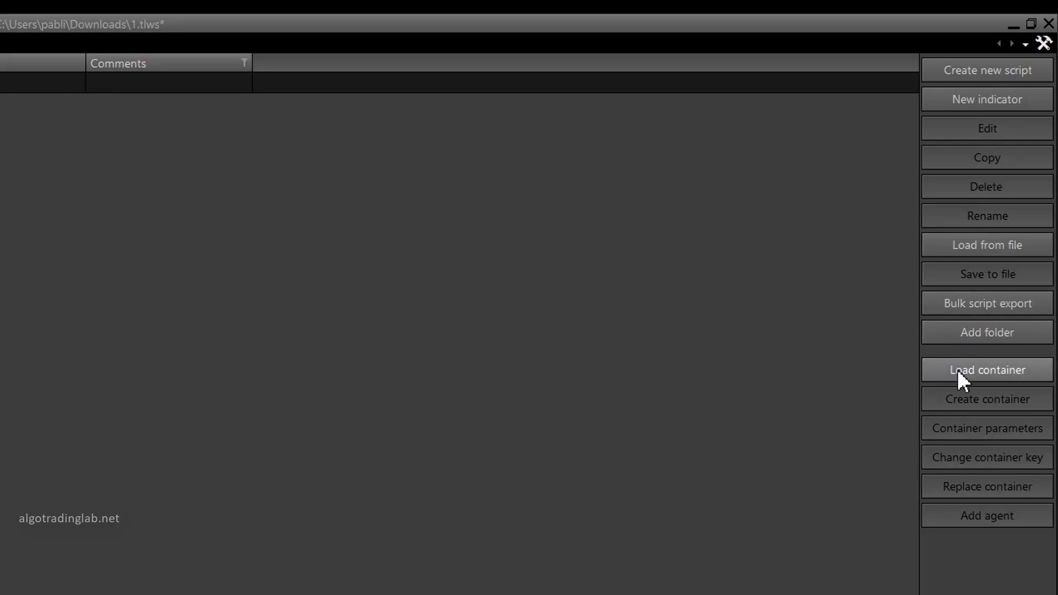
mouse_move(970, 555)
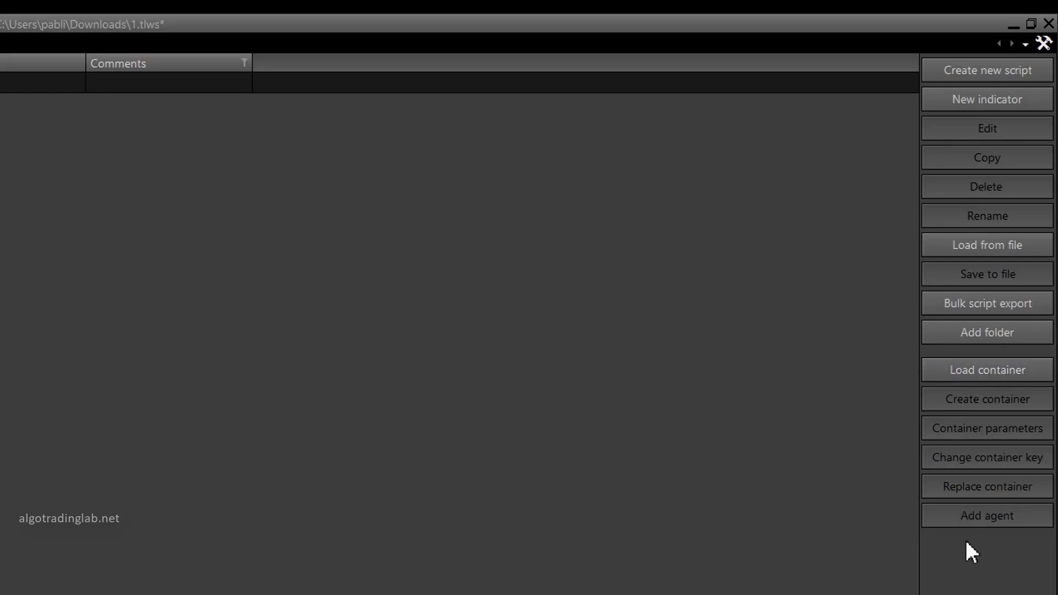
mouse_move(825, 467)
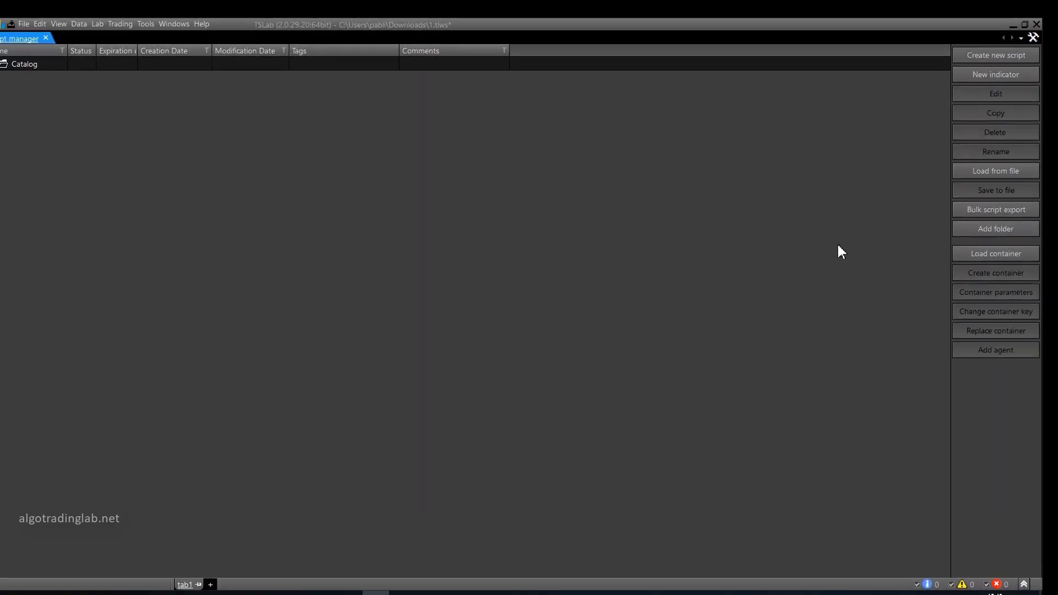
mouse_move(901, 255)
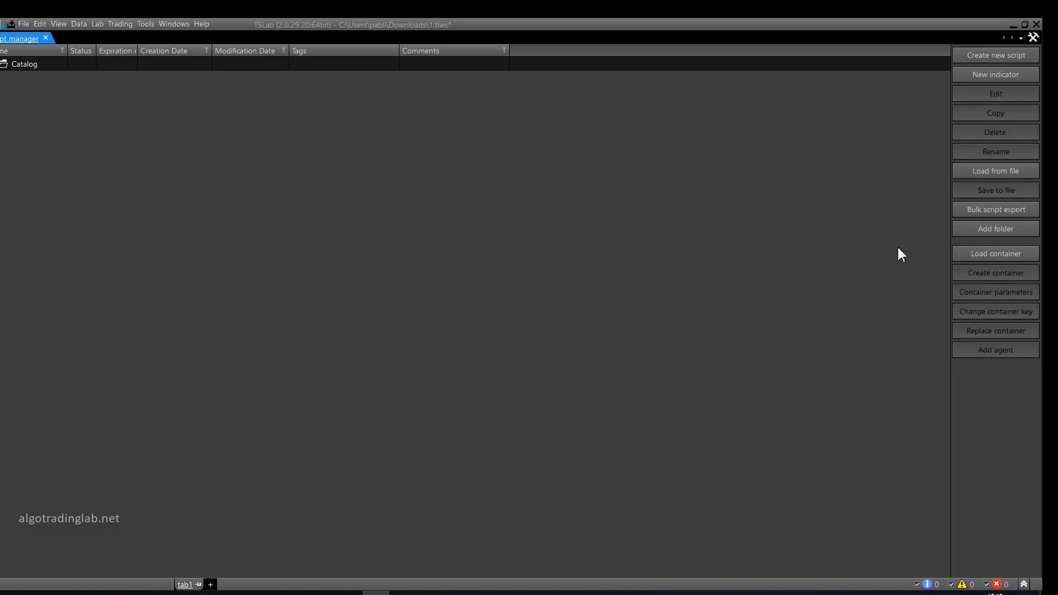
mouse_move(952, 247)
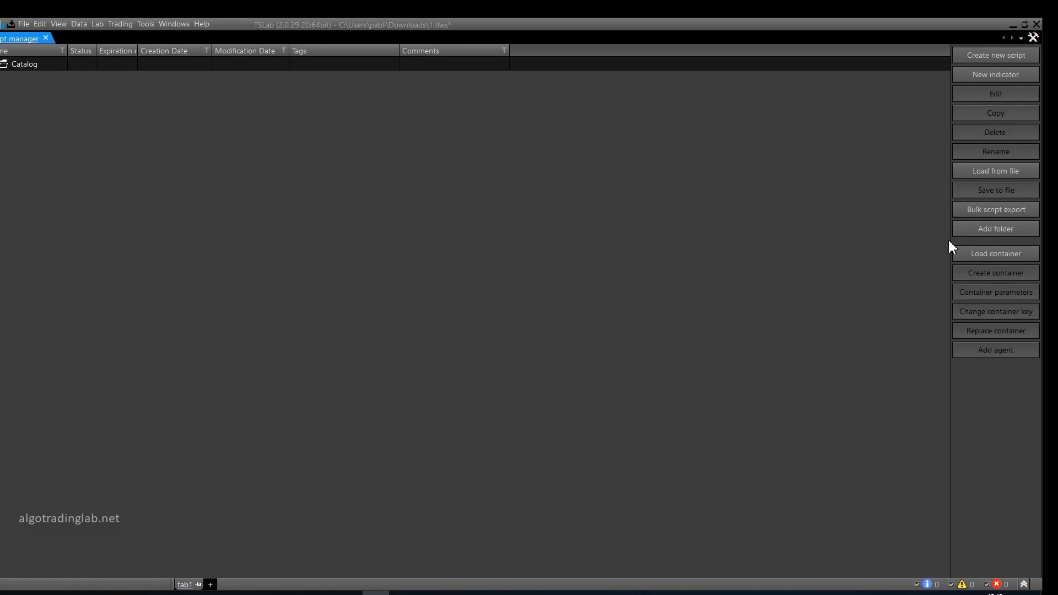
Add a folder named Study under the root Catalog folder.
left_click(996, 230)
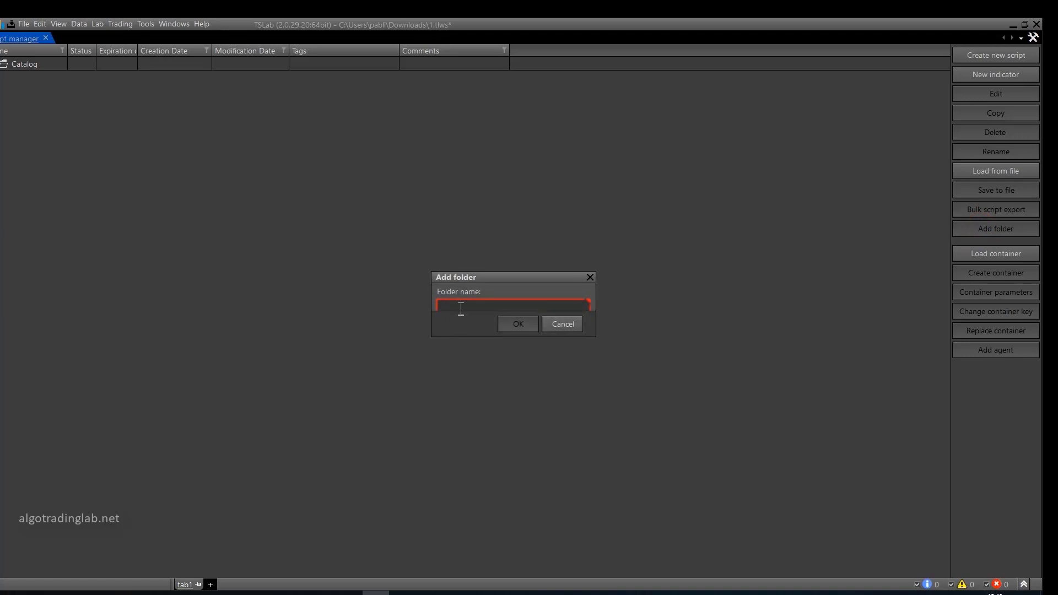
type("b")
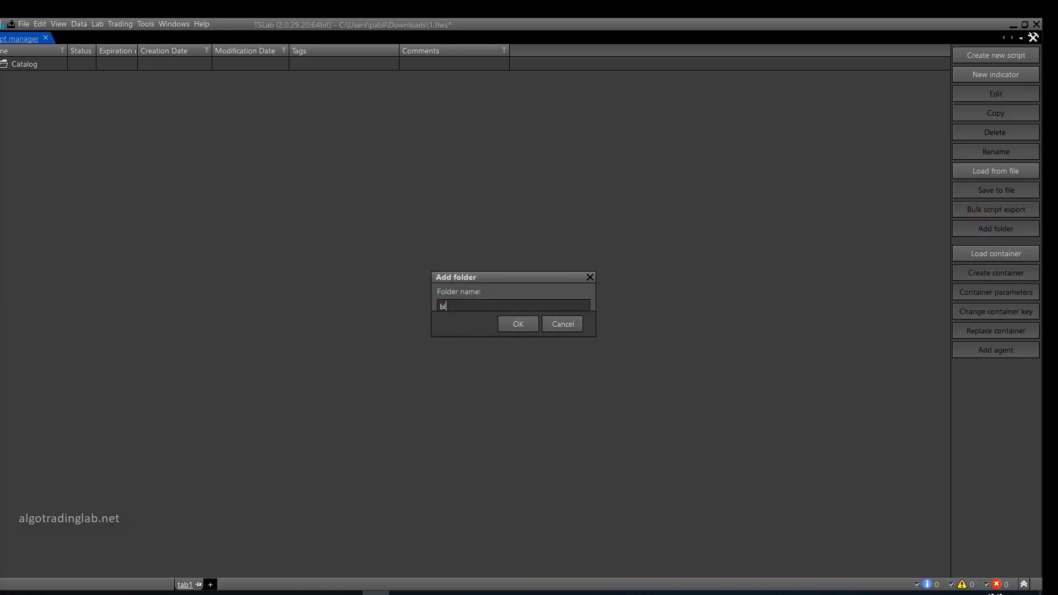
left_click(518, 324)
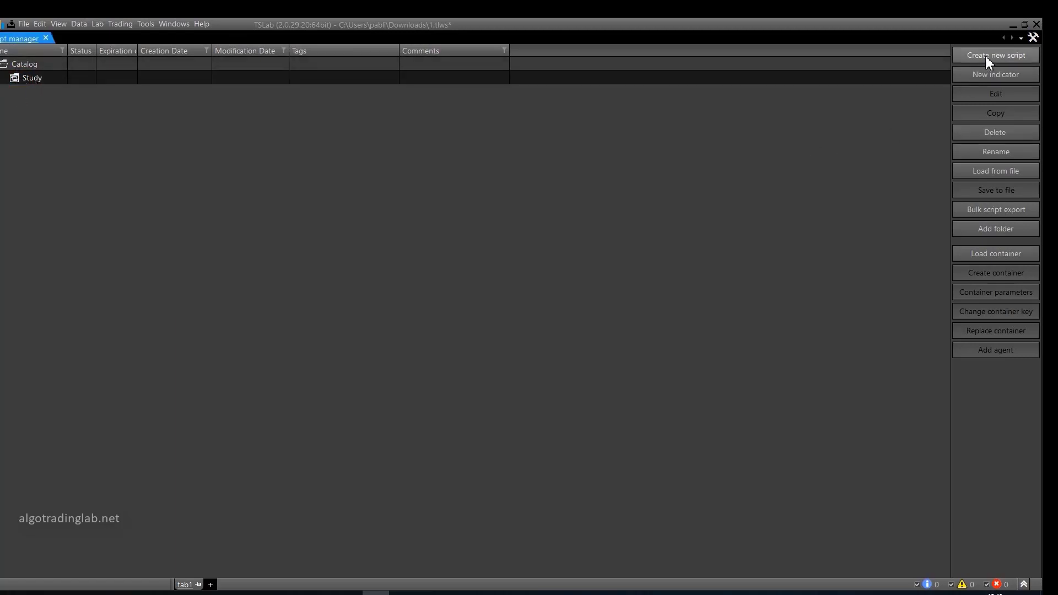
Create a new script named First script and expand Study to show it.
left_click(996, 56)
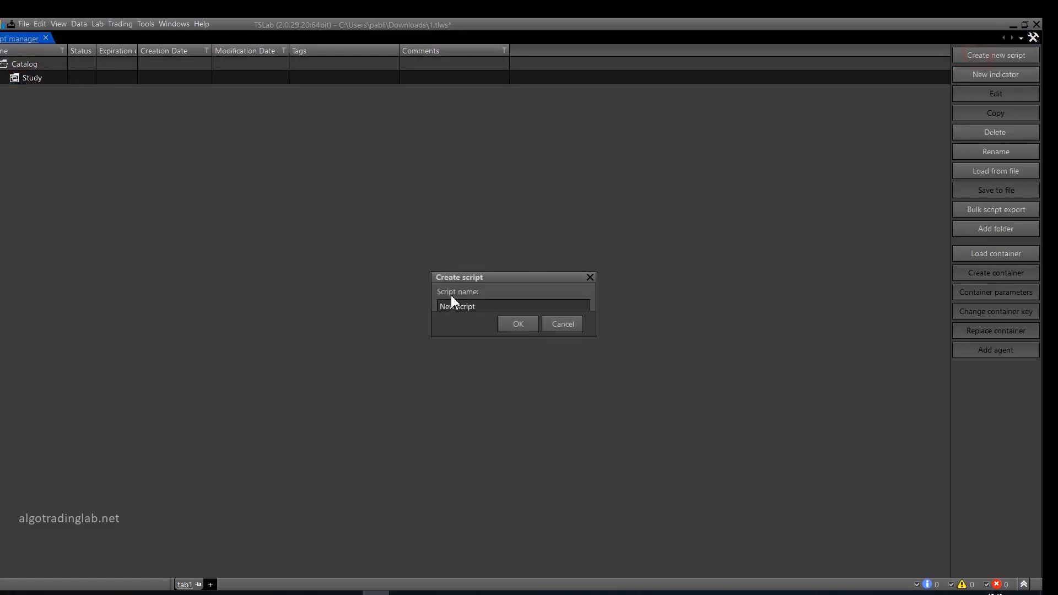
type("First")
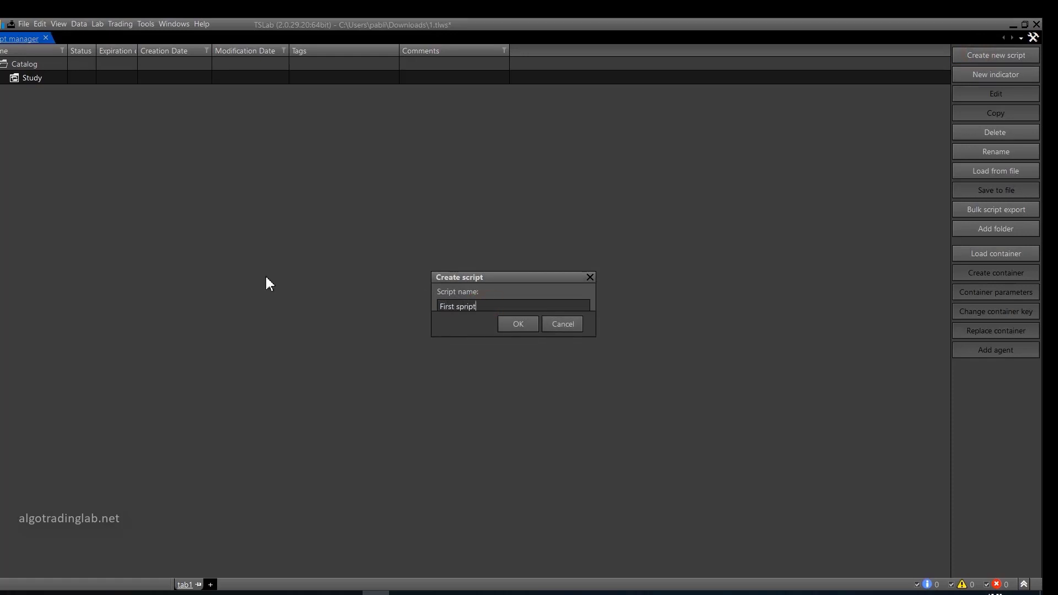
left_click(518, 324)
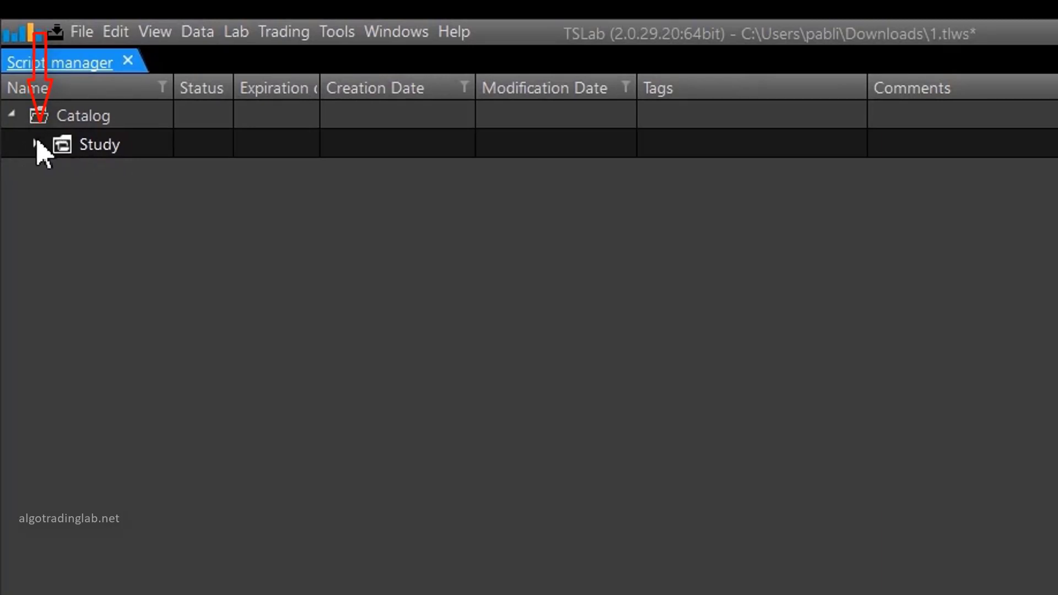
left_click(40, 144)
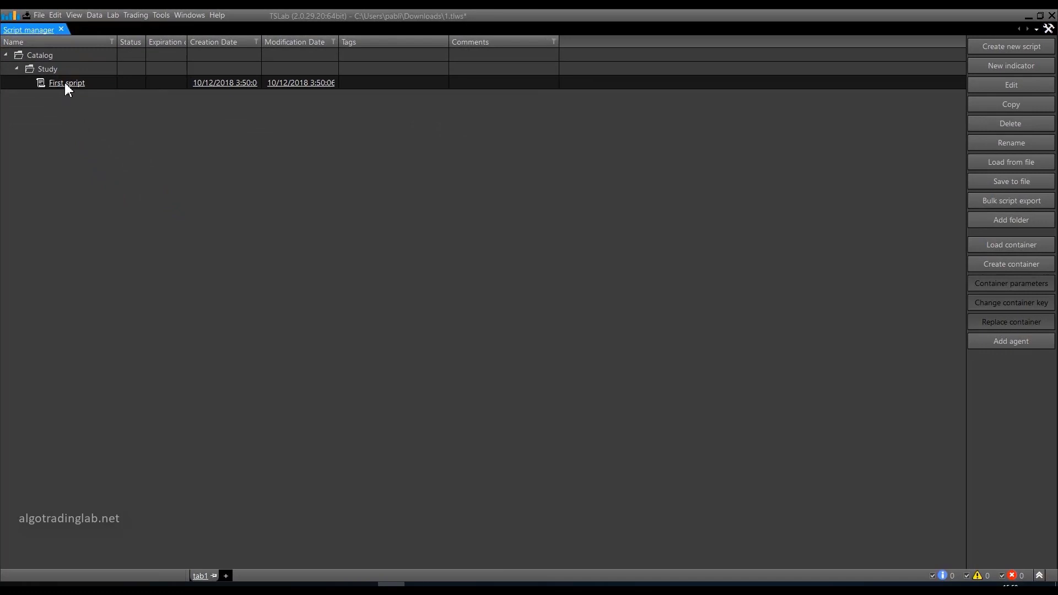
mouse_move(944, 131)
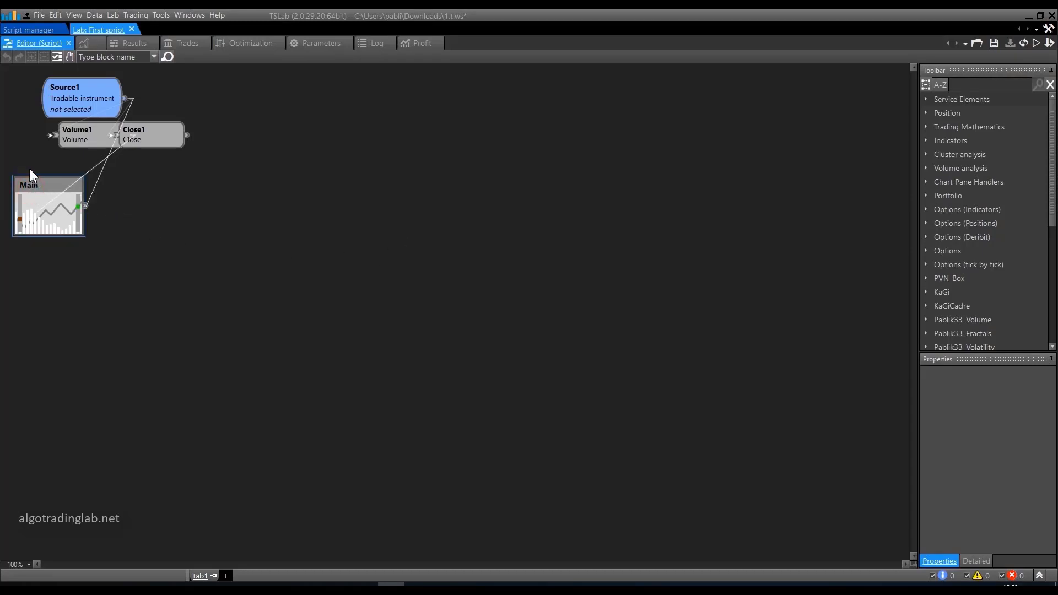
Move Close1 to the right and Volume1 below it on the canvas.
left_click_drag(142, 134, 210, 147)
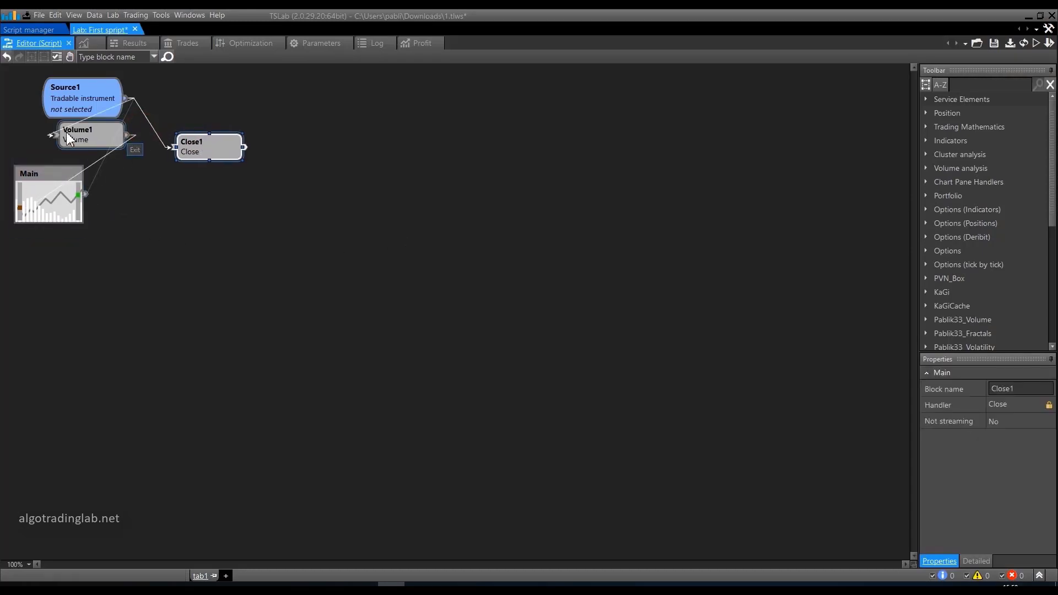
left_click_drag(92, 135, 160, 197)
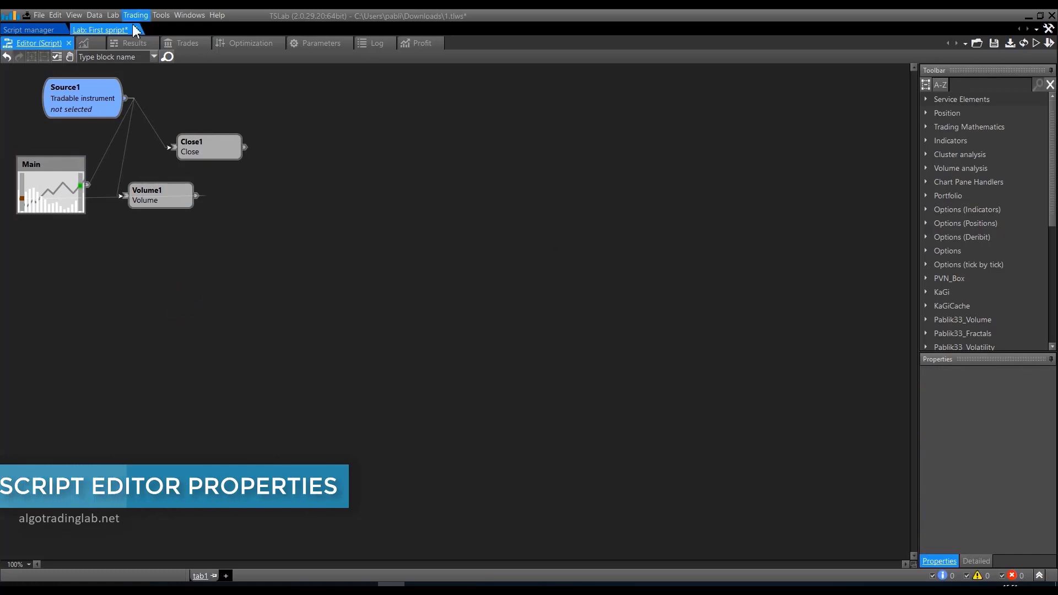
mouse_move(219, 384)
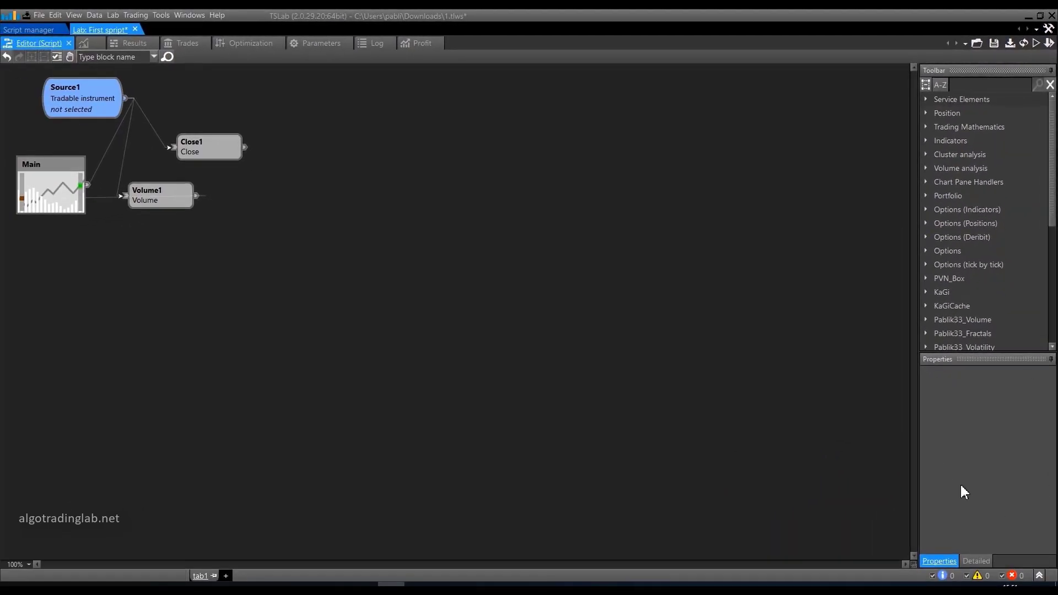
mouse_move(999, 476)
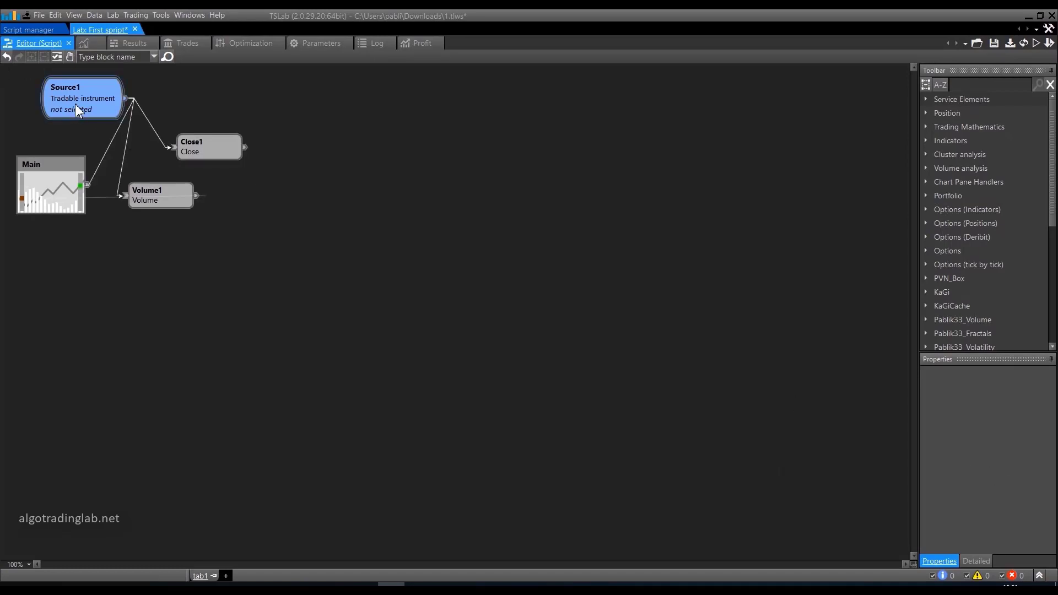
mouse_move(53, 116)
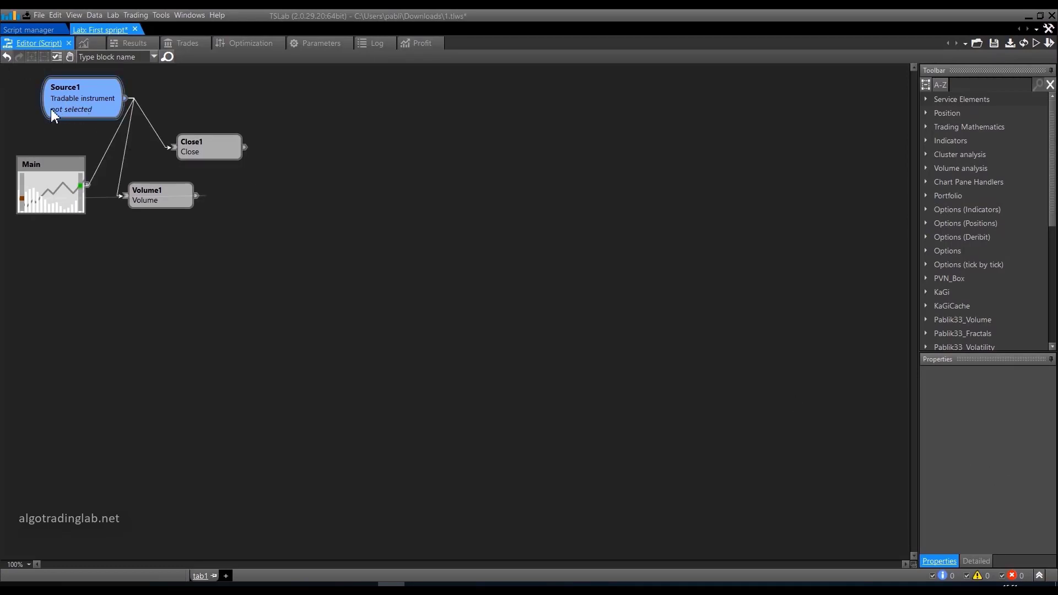
Select Source1 and then the Main chart block to review their properties.
left_click(83, 98)
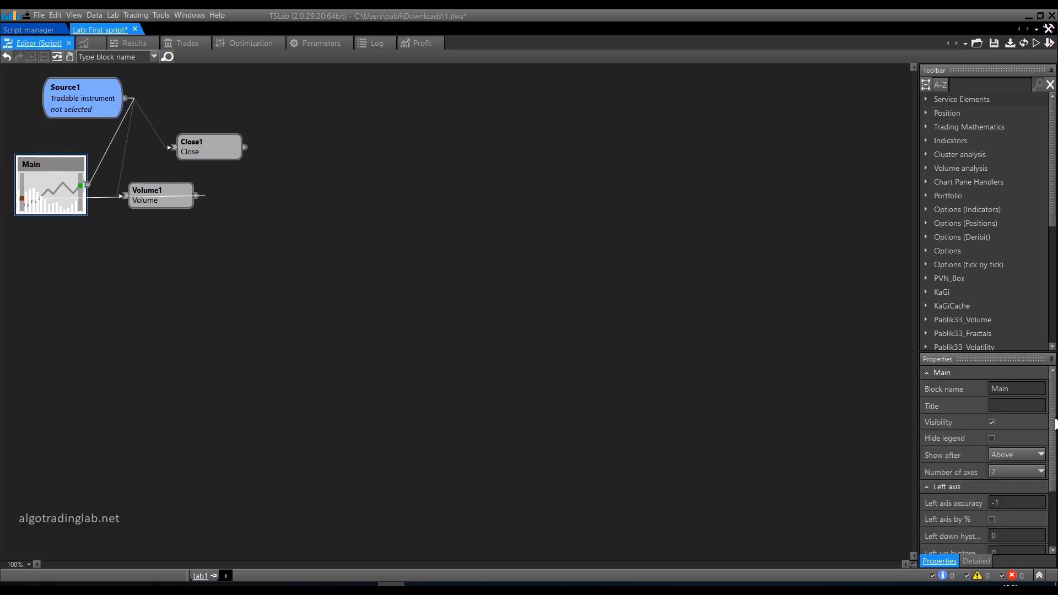
mouse_move(344, 300)
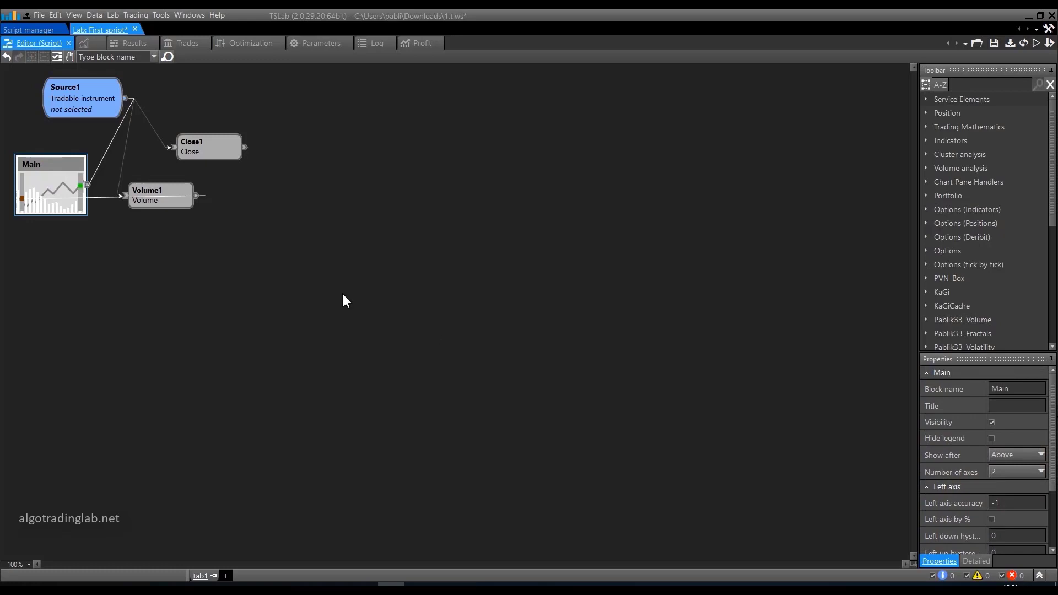
mouse_move(196, 201)
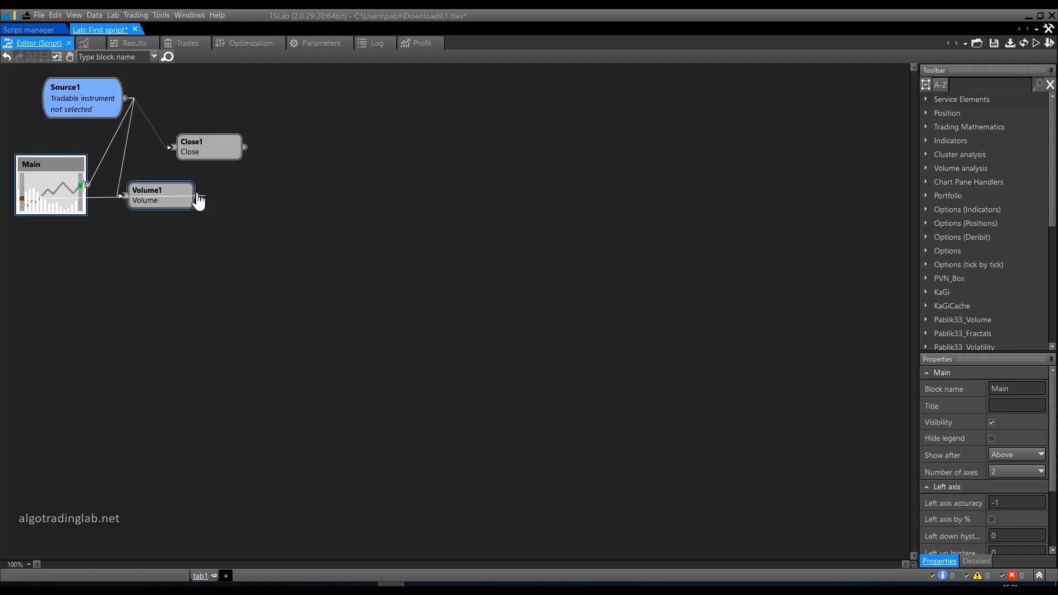
mouse_move(860, 501)
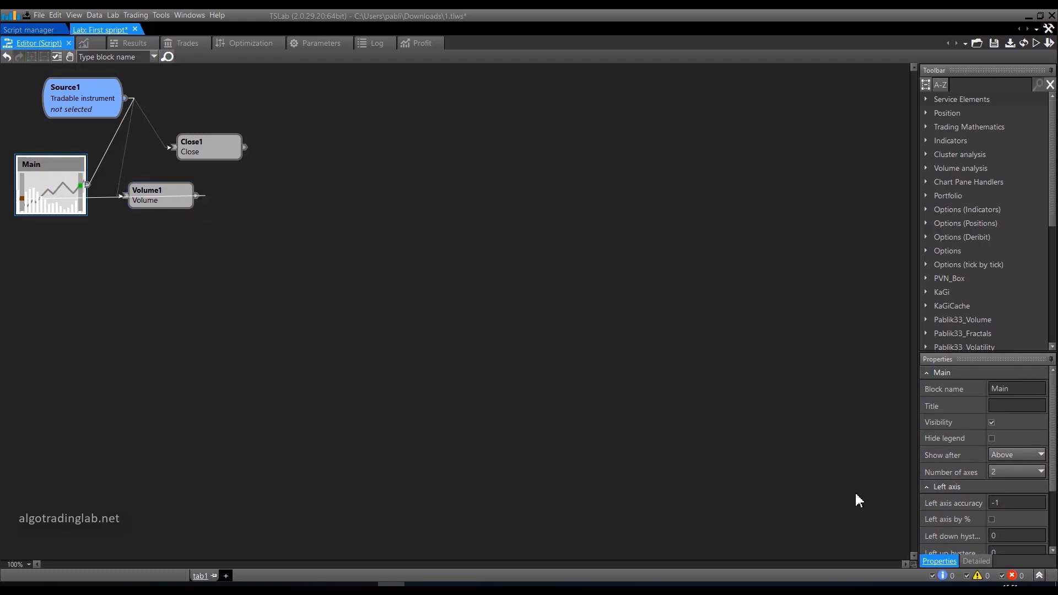
mouse_move(46, 178)
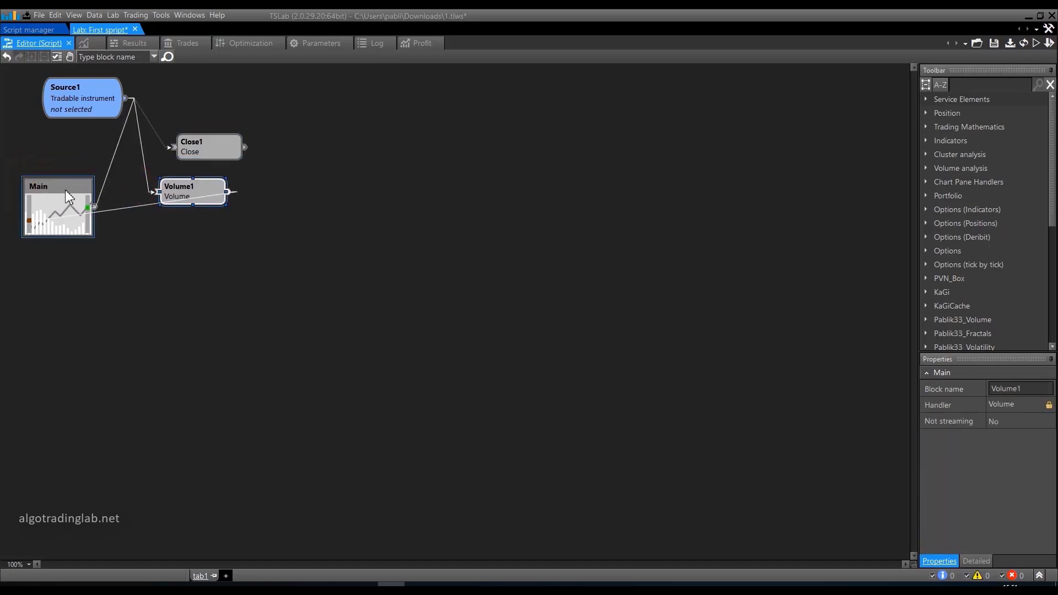
left_click(57, 185)
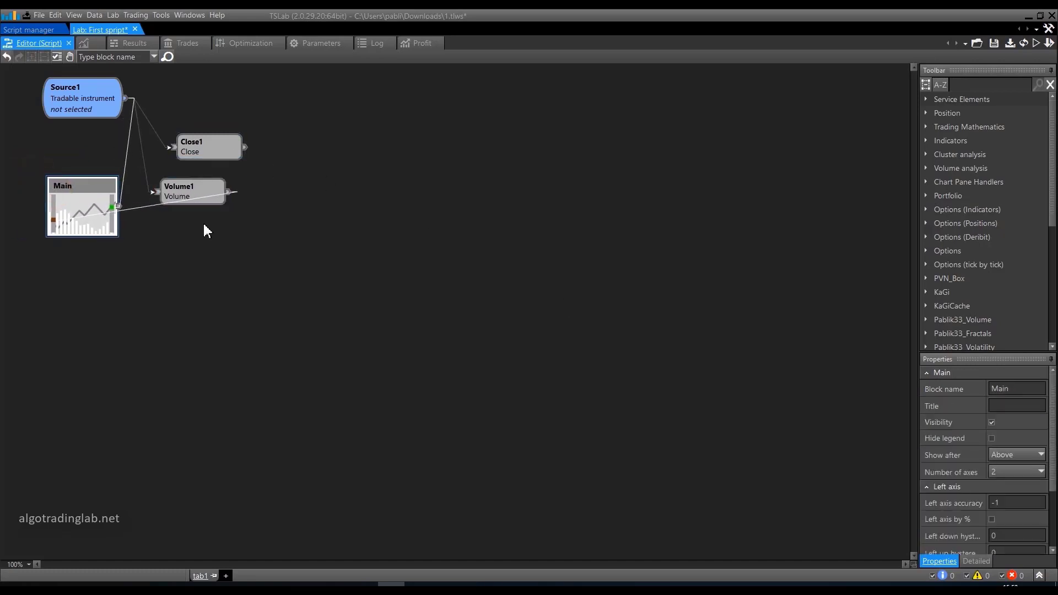
mouse_move(59, 141)
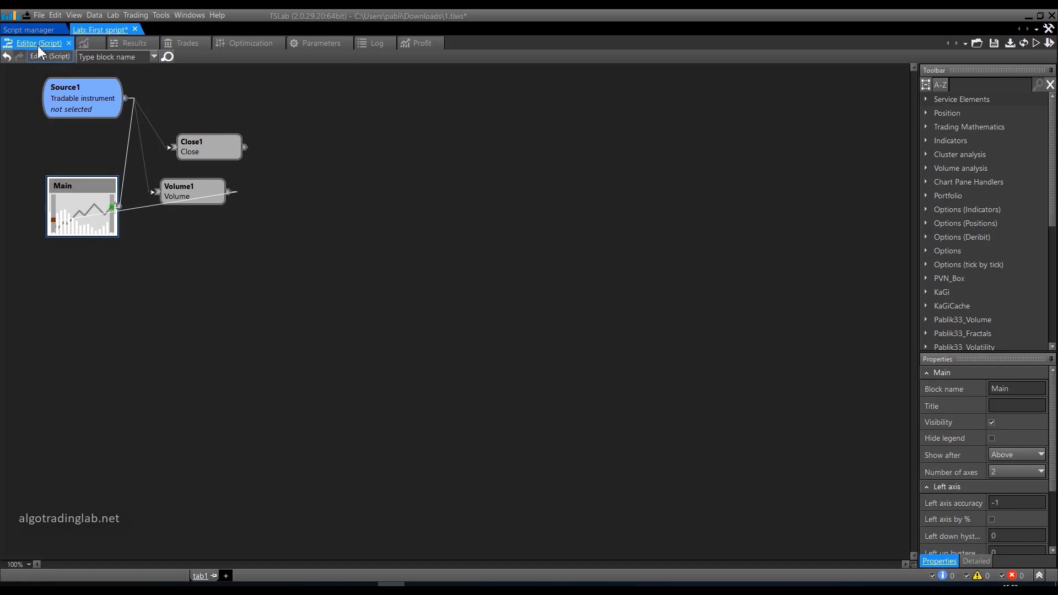
Show First script's empty price chart.
left_click(89, 43)
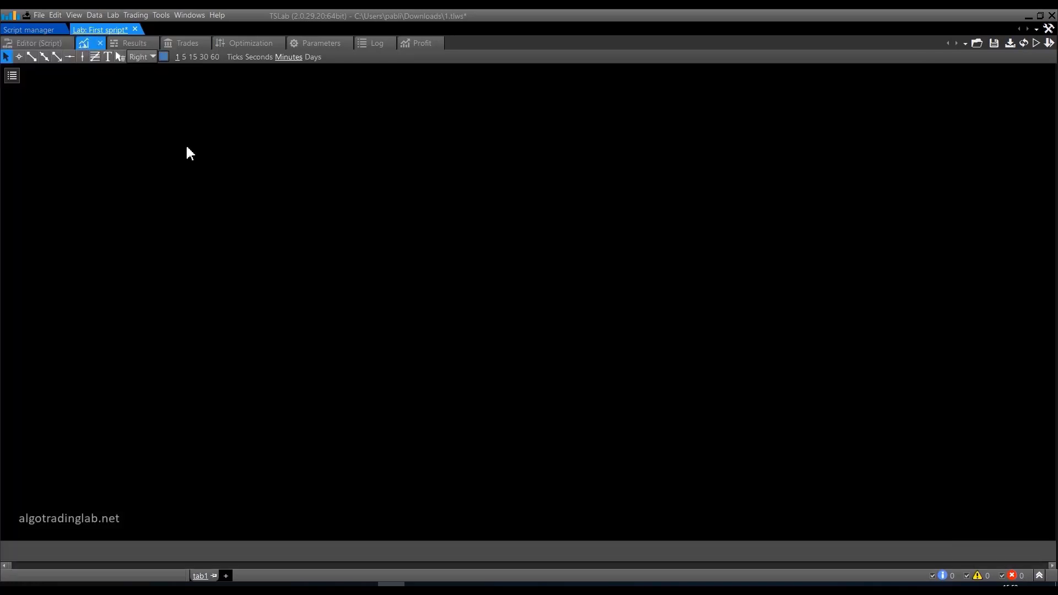
mouse_move(331, 276)
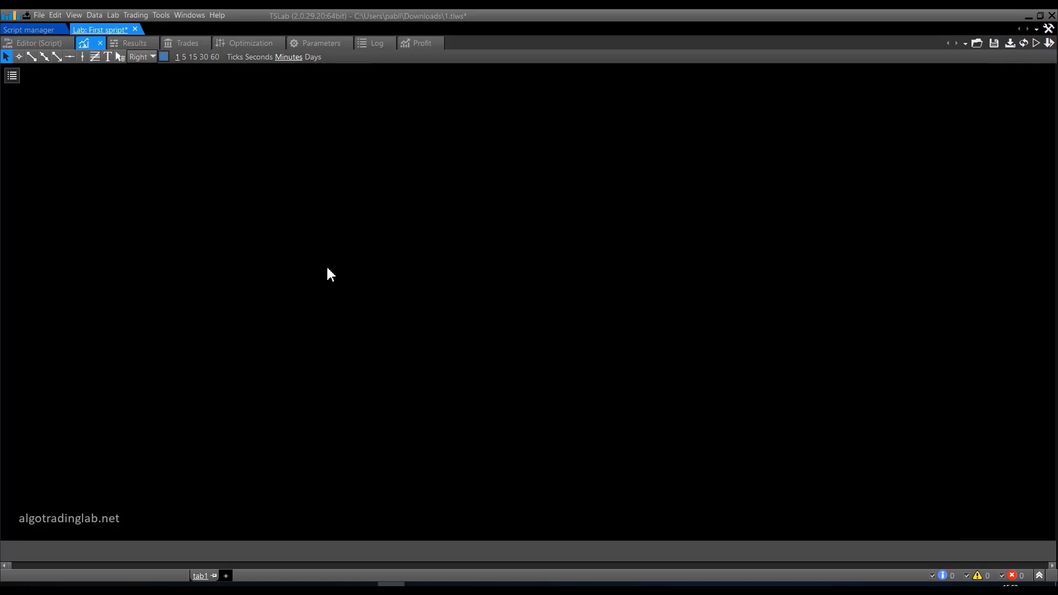
mouse_move(196, 134)
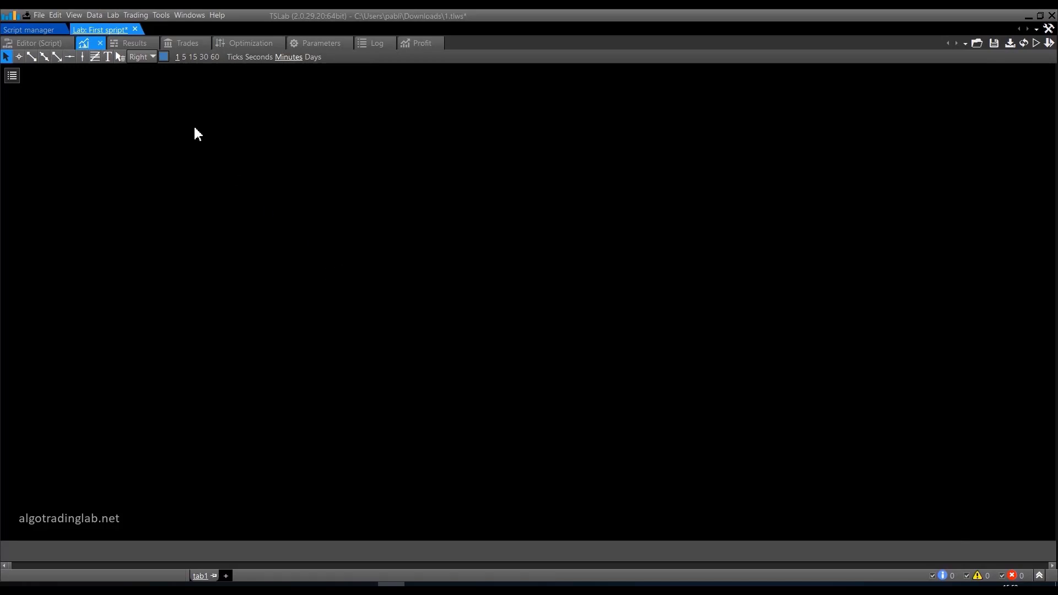
mouse_move(131, 47)
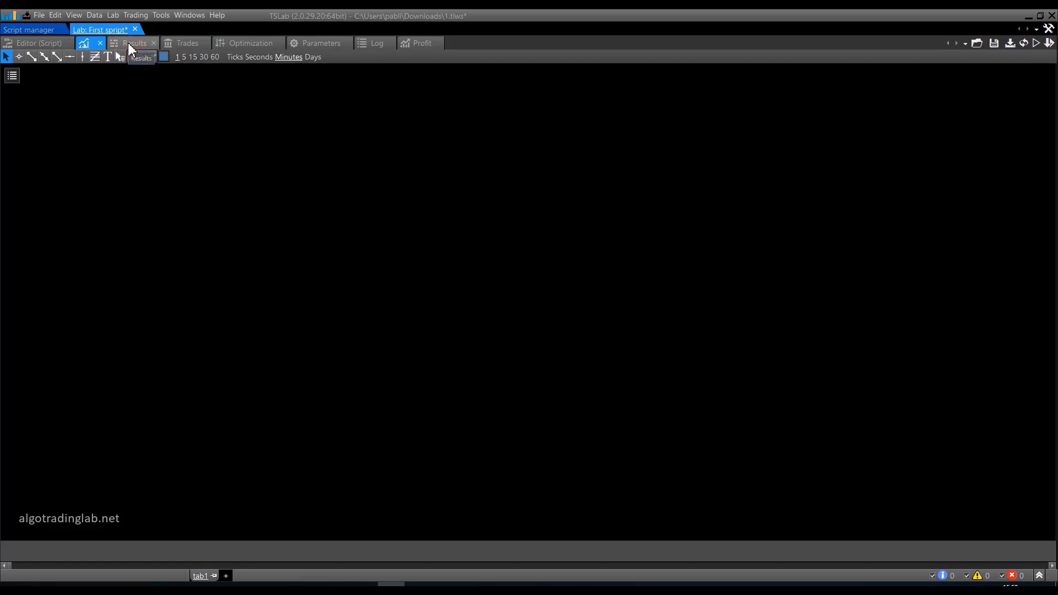
View the empty Results and Trades lists, then the Optimization parameter table.
left_click(135, 43)
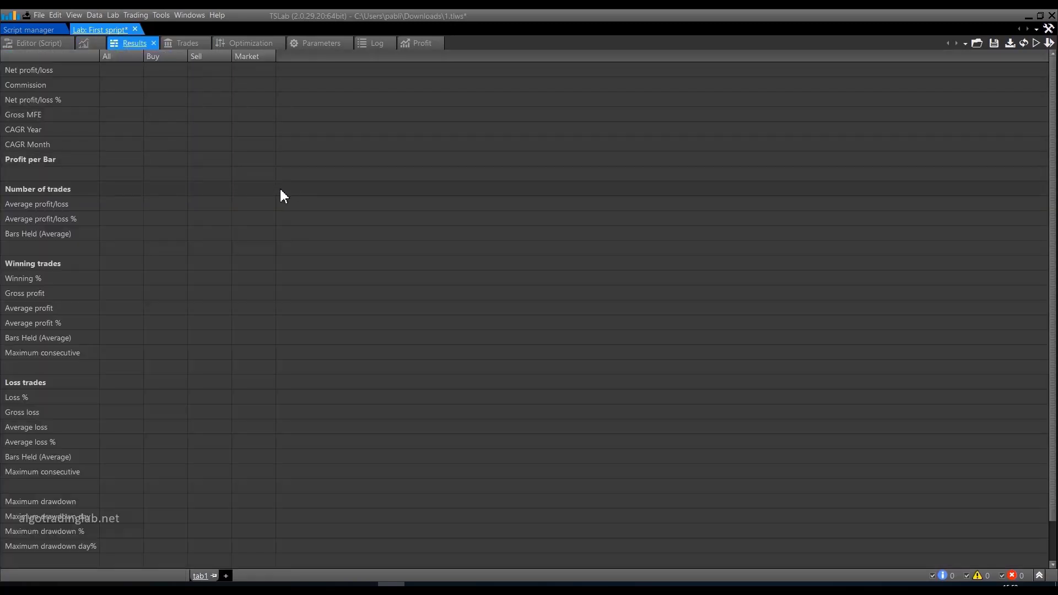
mouse_move(269, 187)
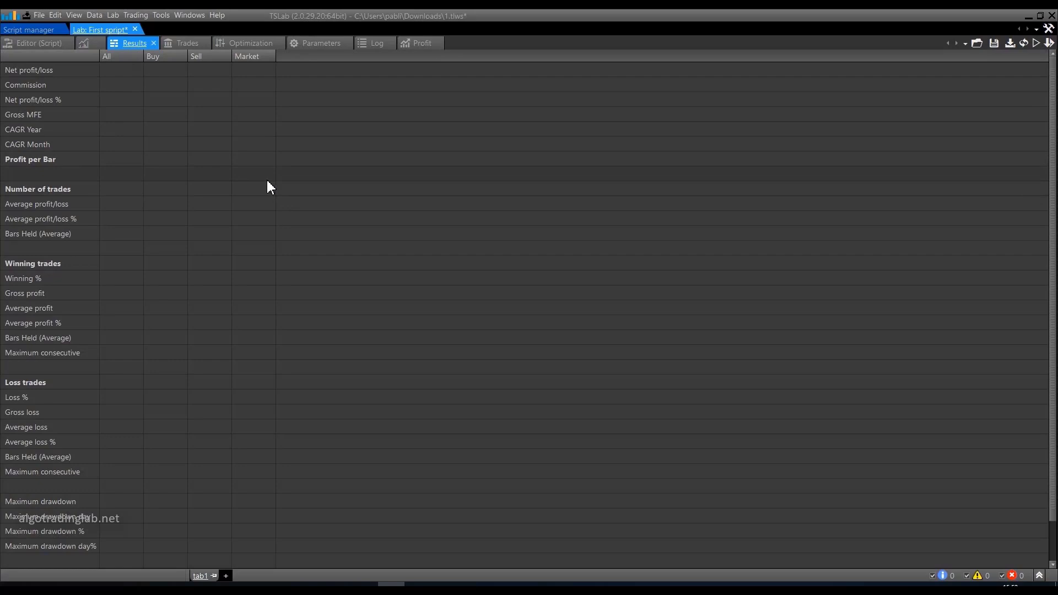
mouse_move(224, 196)
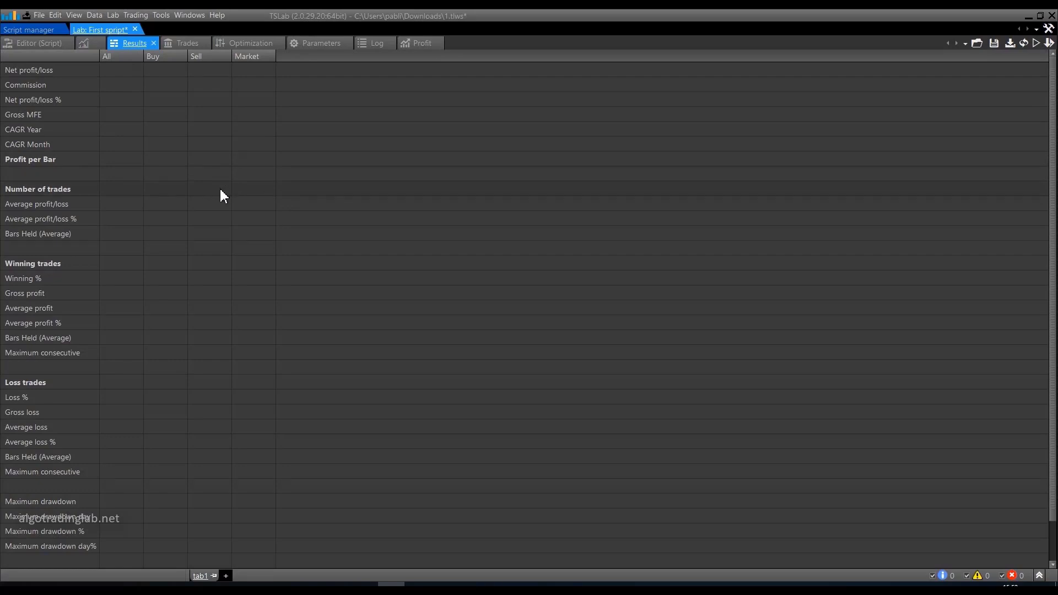
mouse_move(196, 170)
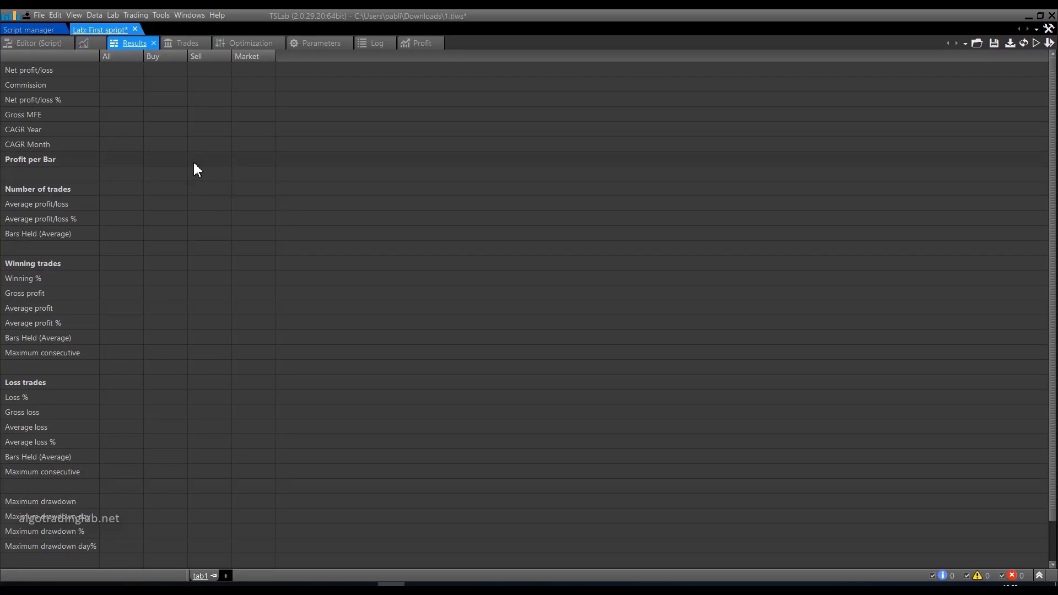
mouse_move(212, 153)
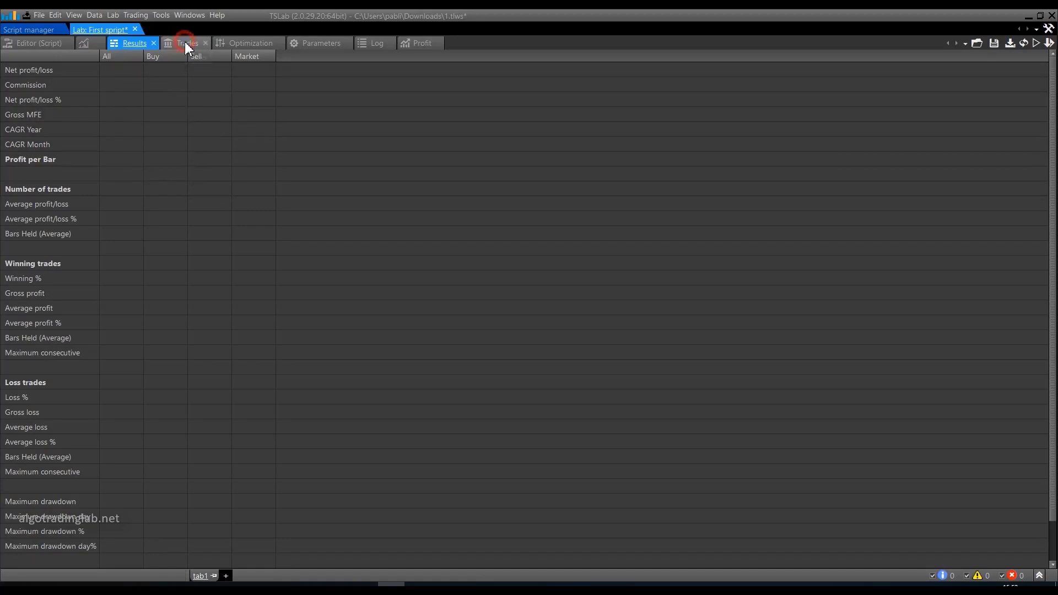
left_click(186, 43)
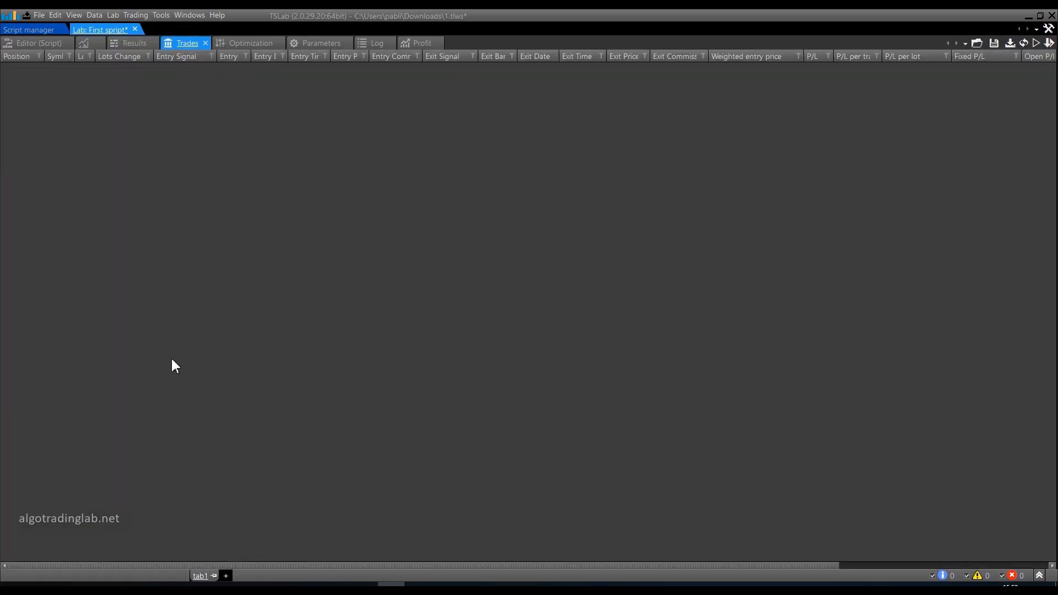
left_click(254, 43)
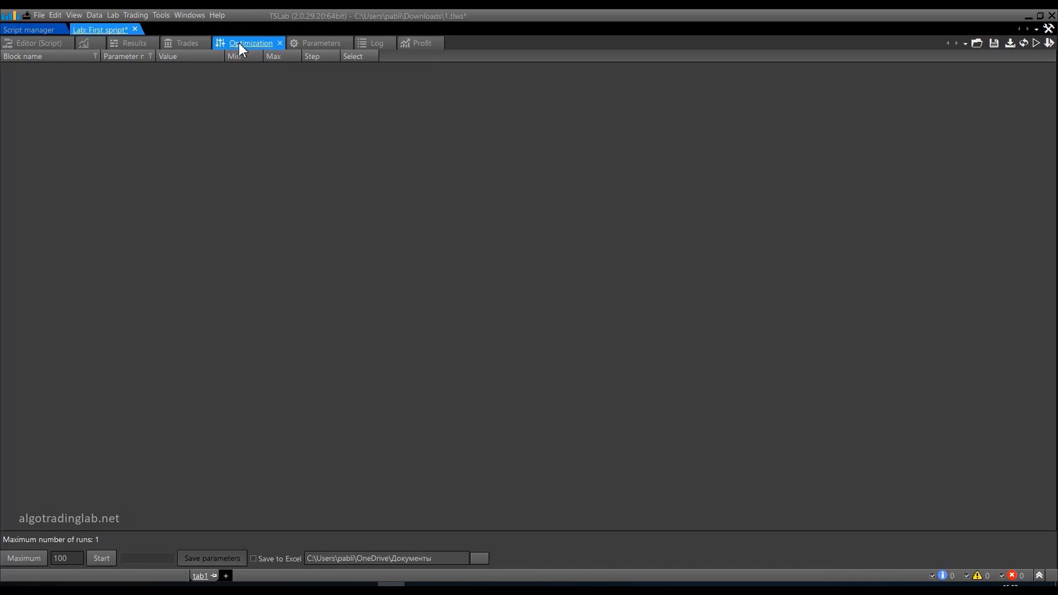
mouse_move(311, 166)
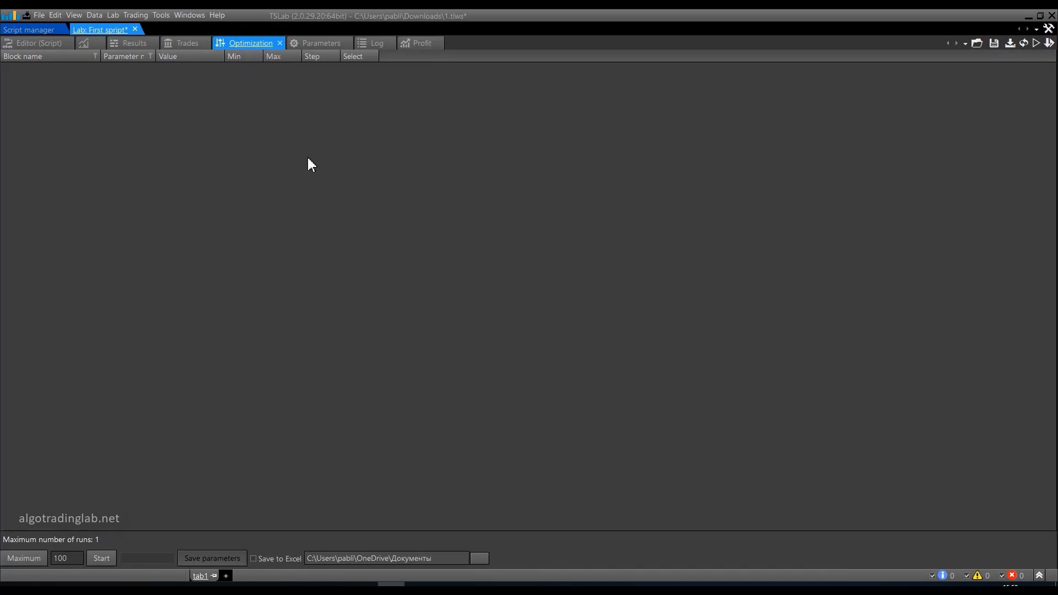
mouse_move(310, 147)
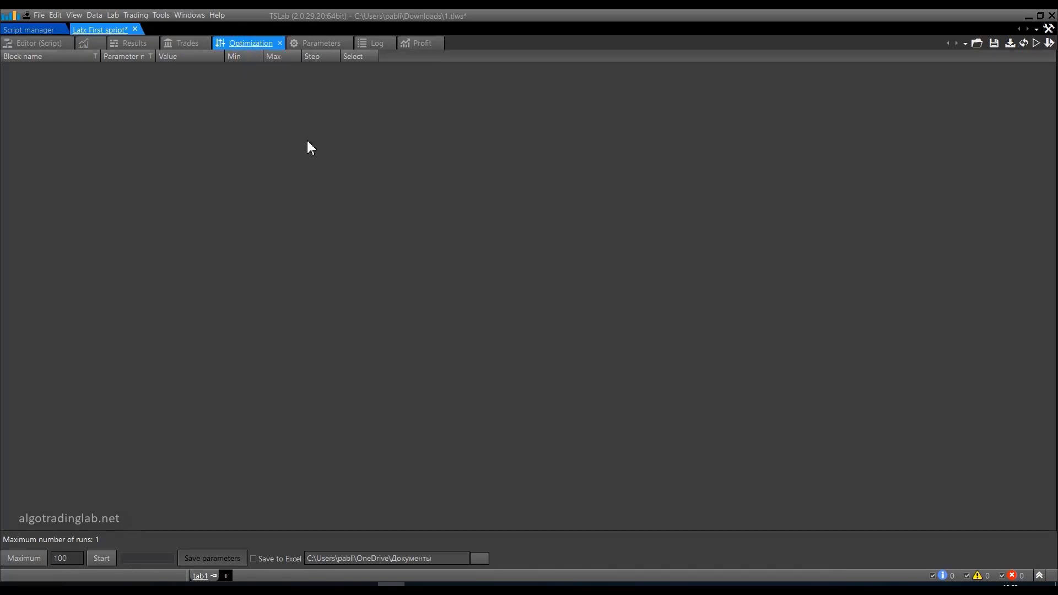
mouse_move(266, 133)
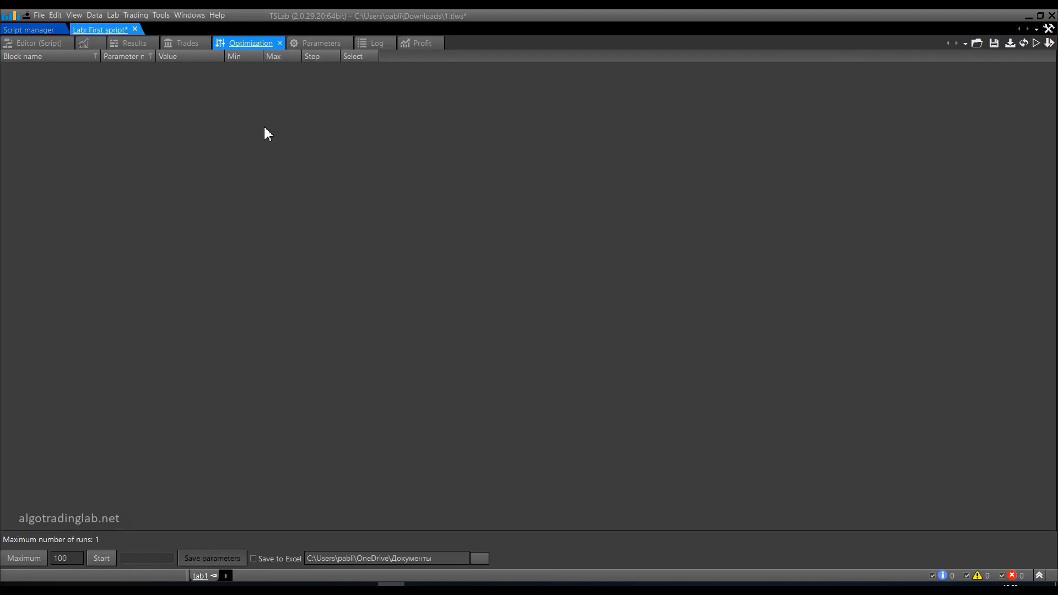
mouse_move(269, 137)
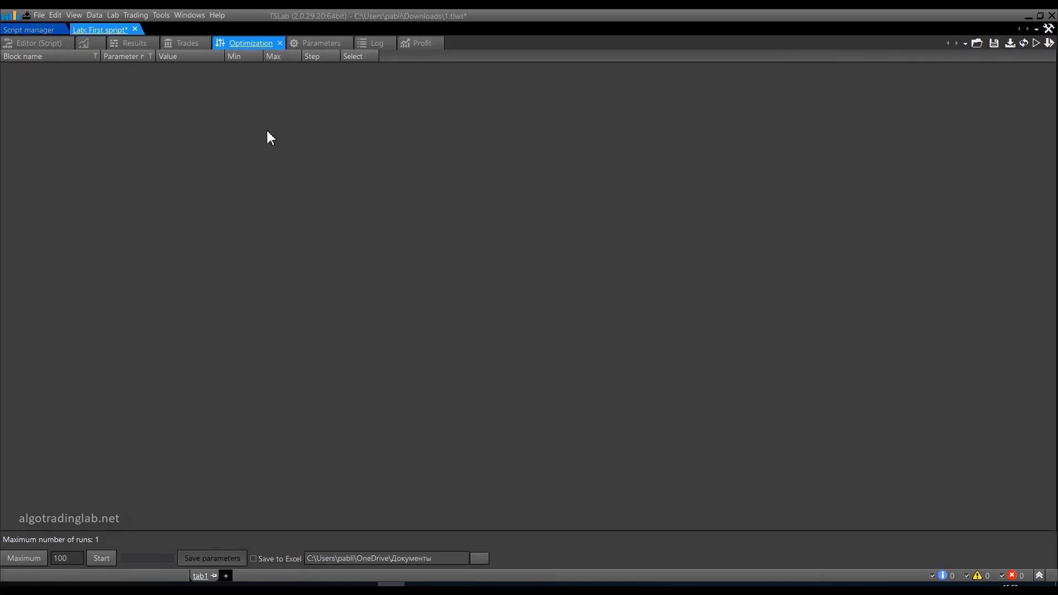
mouse_move(300, 53)
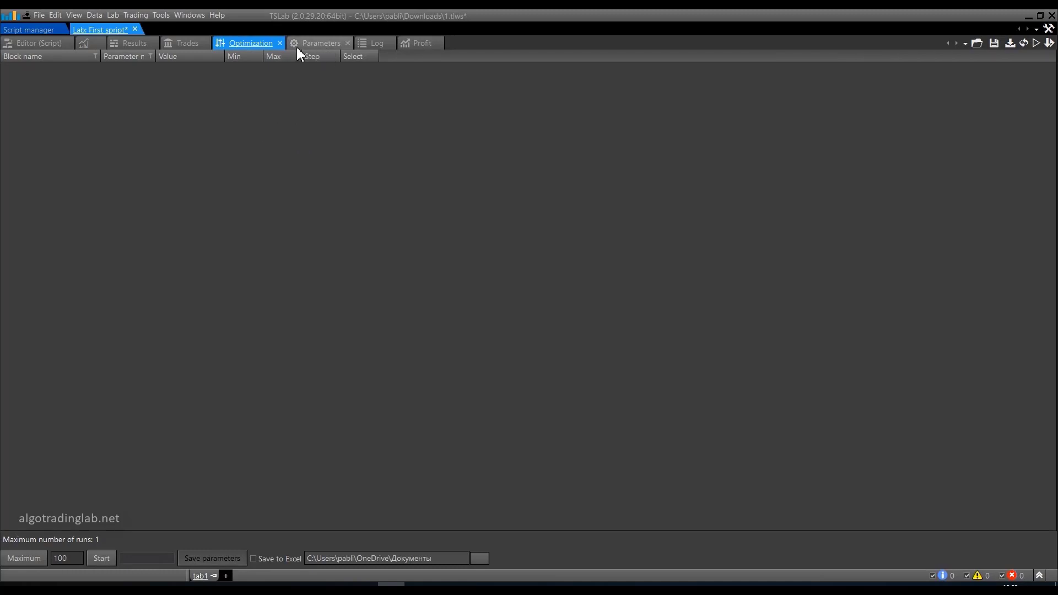
View the empty Parameters sets, then the Log reporting successful execution with 0 bars.
left_click(322, 43)
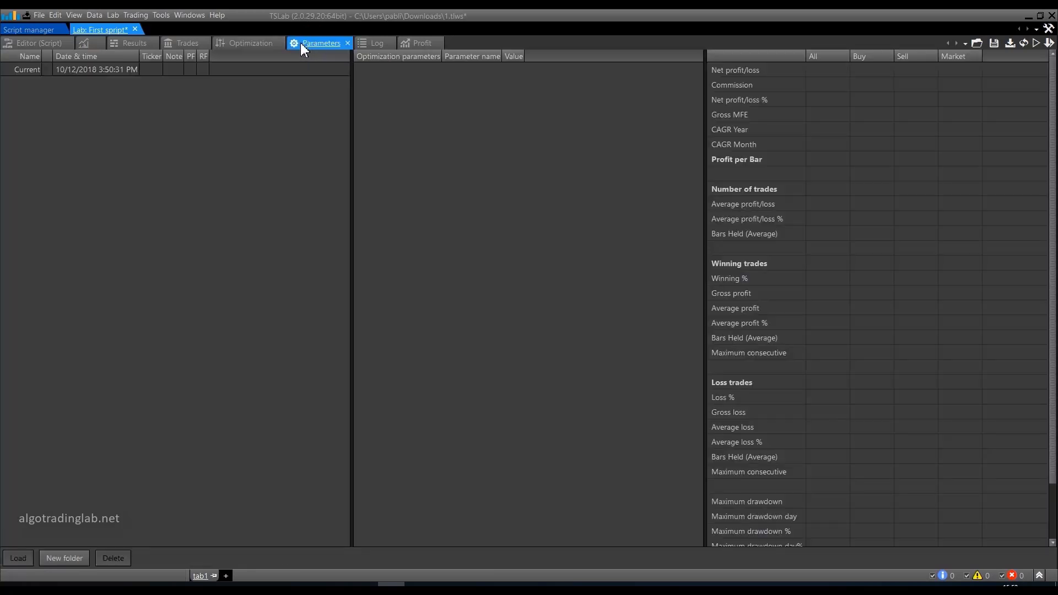
mouse_move(275, 161)
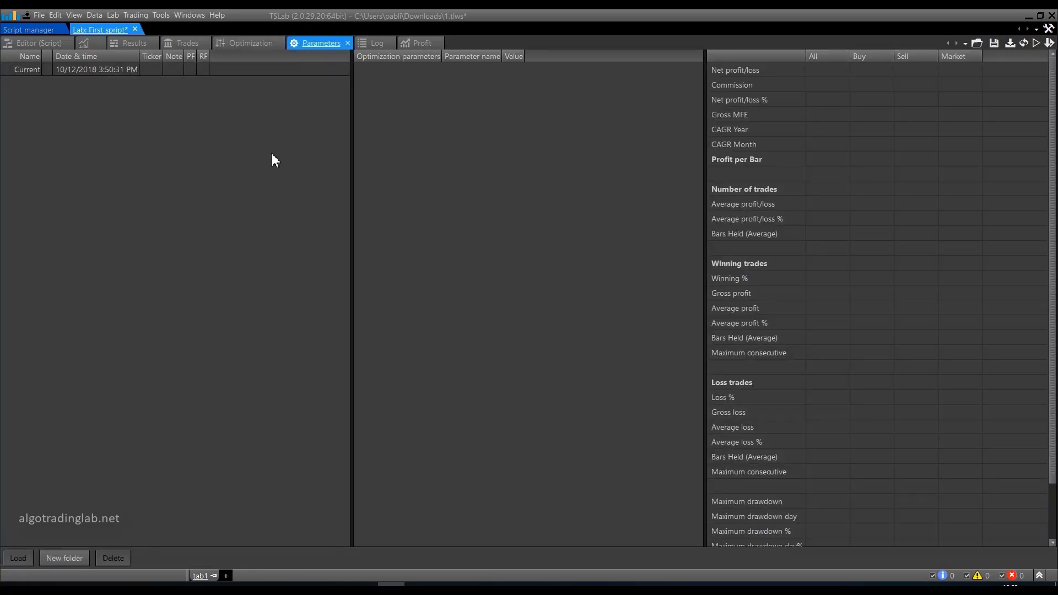
mouse_move(273, 164)
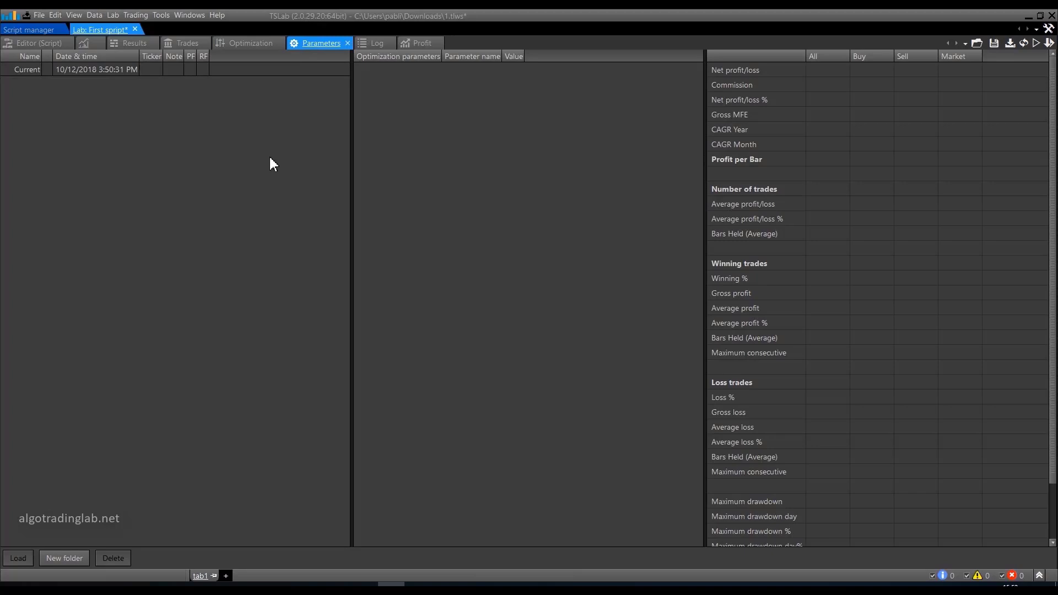
mouse_move(291, 147)
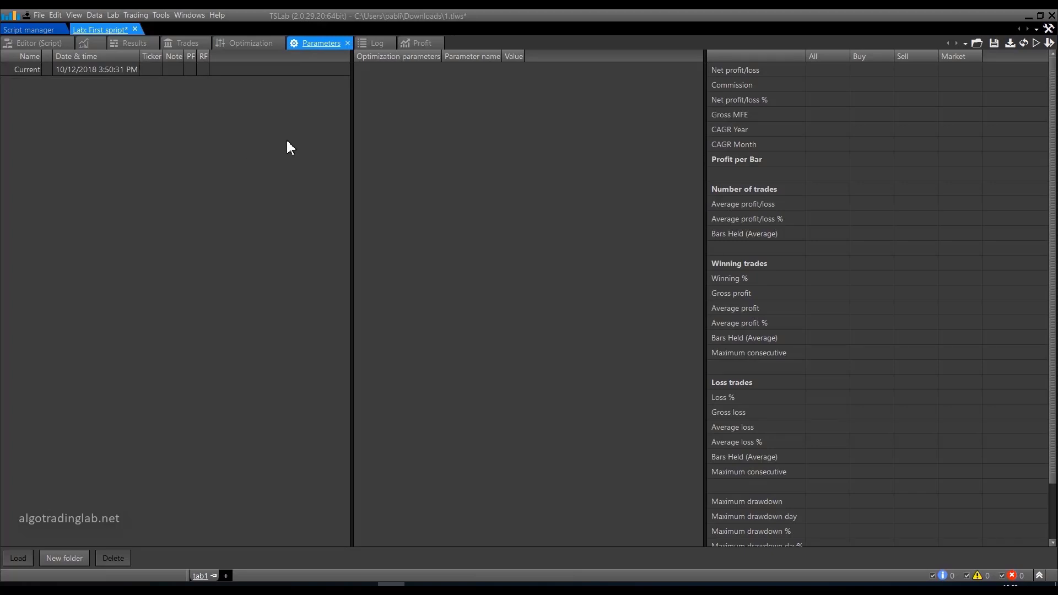
mouse_move(375, 49)
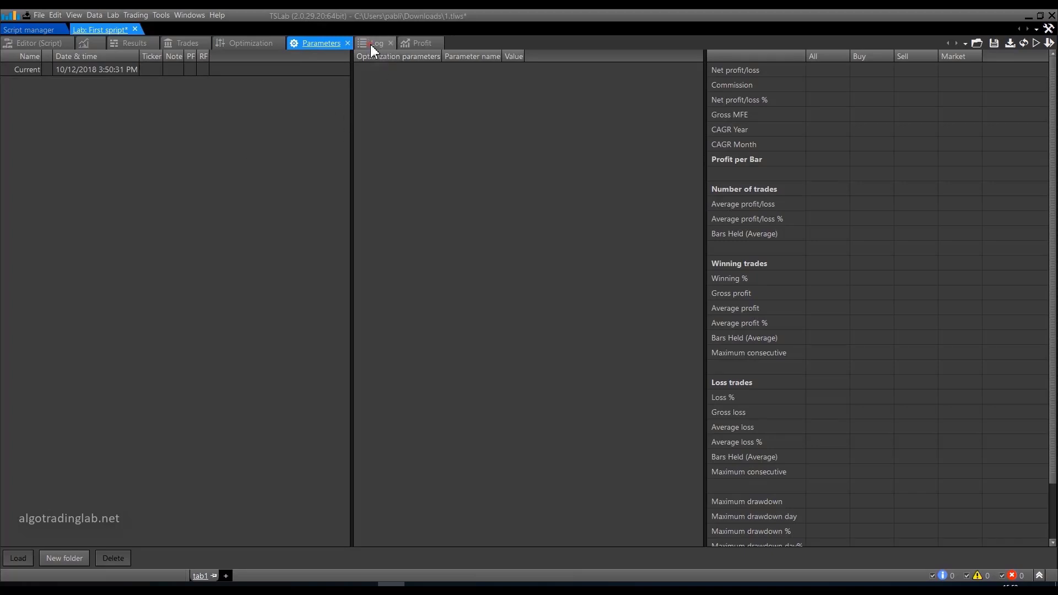
left_click(376, 43)
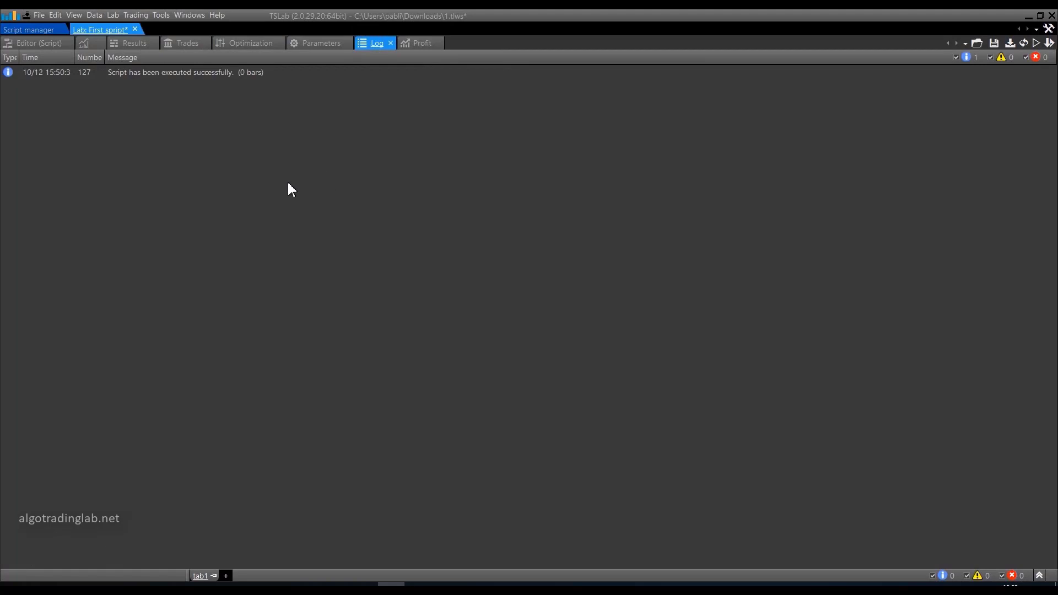
mouse_move(280, 186)
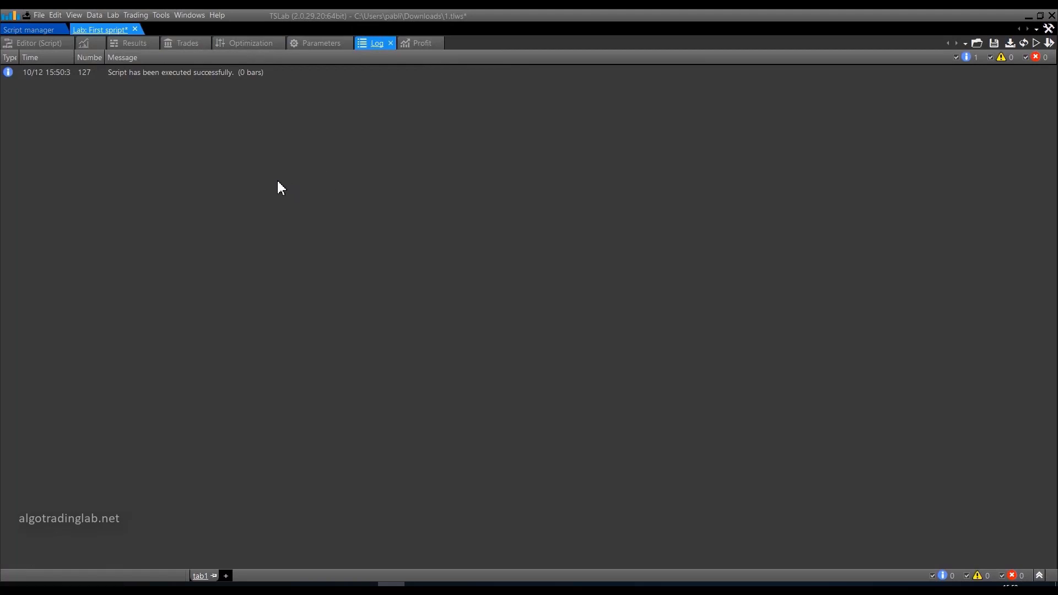
mouse_move(274, 190)
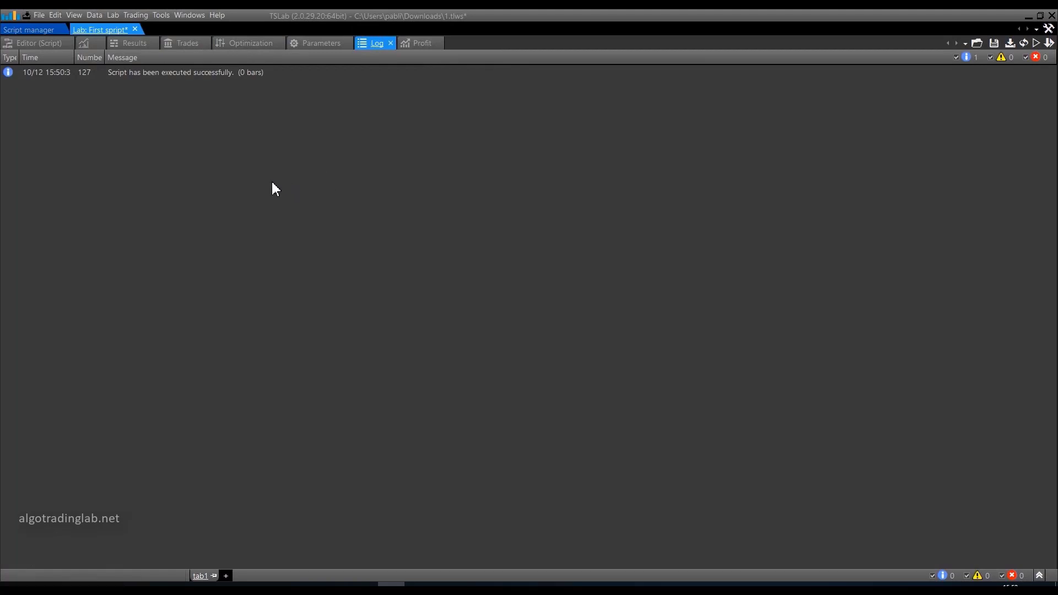
mouse_move(276, 186)
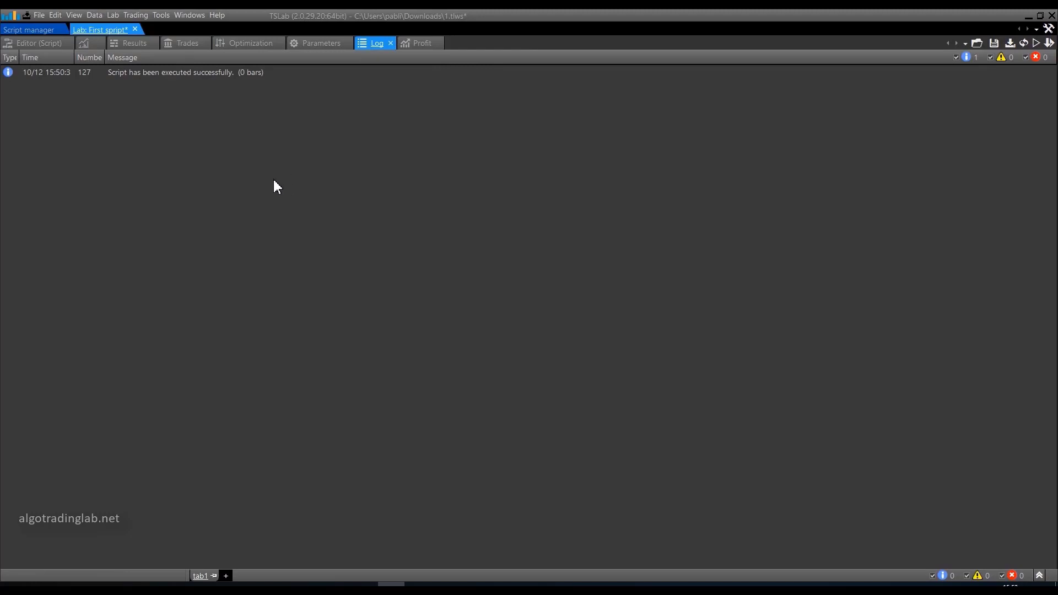
mouse_move(412, 35)
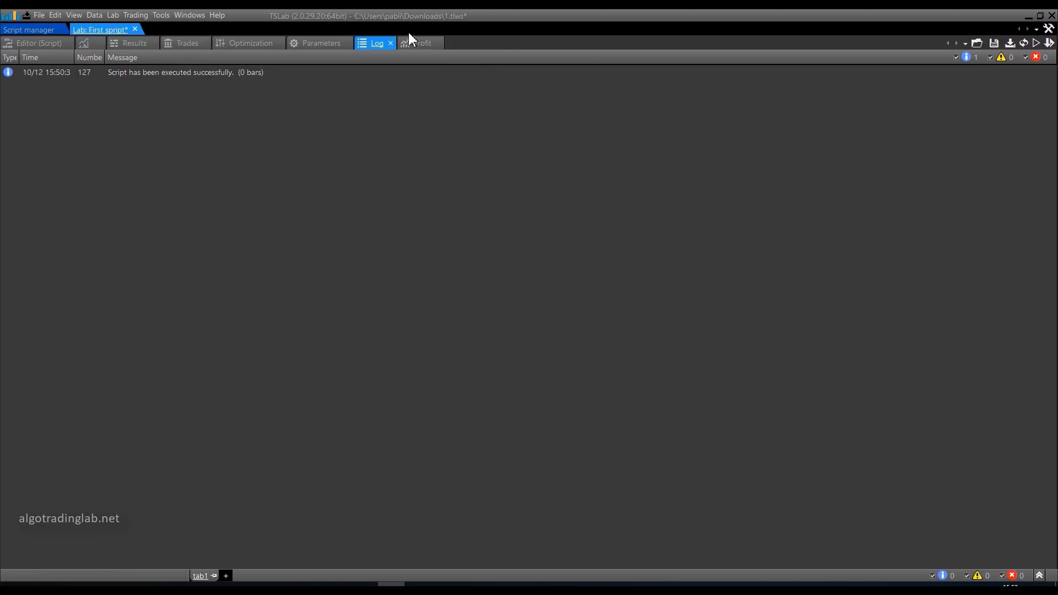
View the empty Profit chart, then return to the block editor with Source1, Close1, Volume1 and Main.
left_click(425, 43)
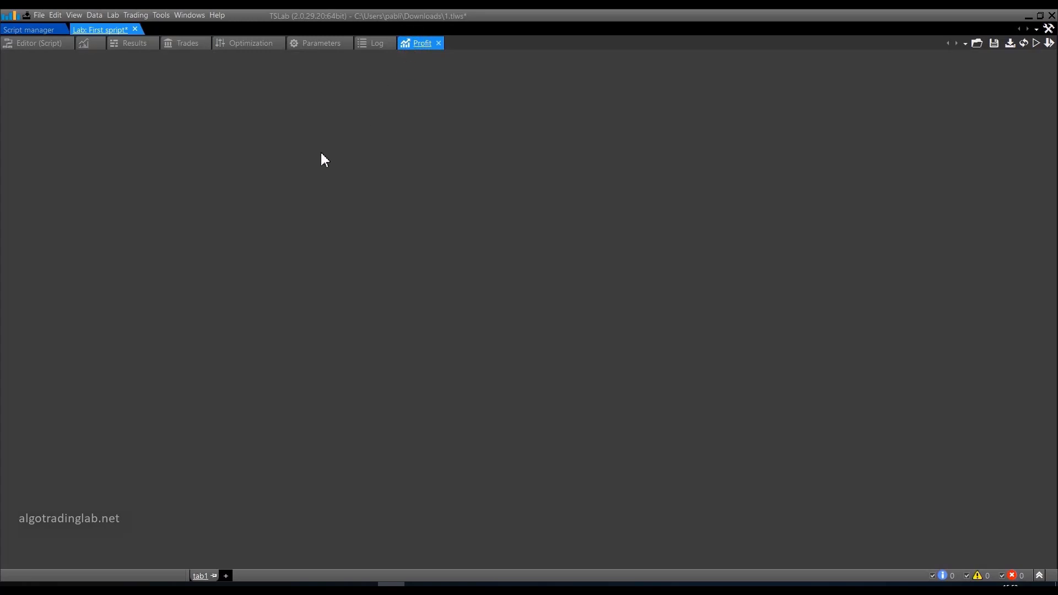
mouse_move(301, 339)
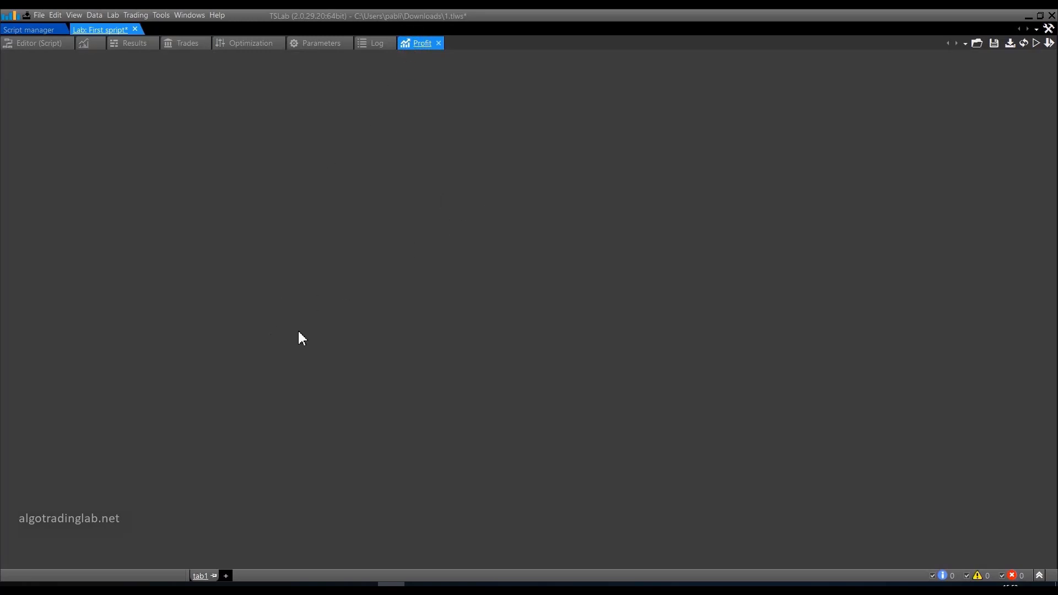
mouse_move(222, 380)
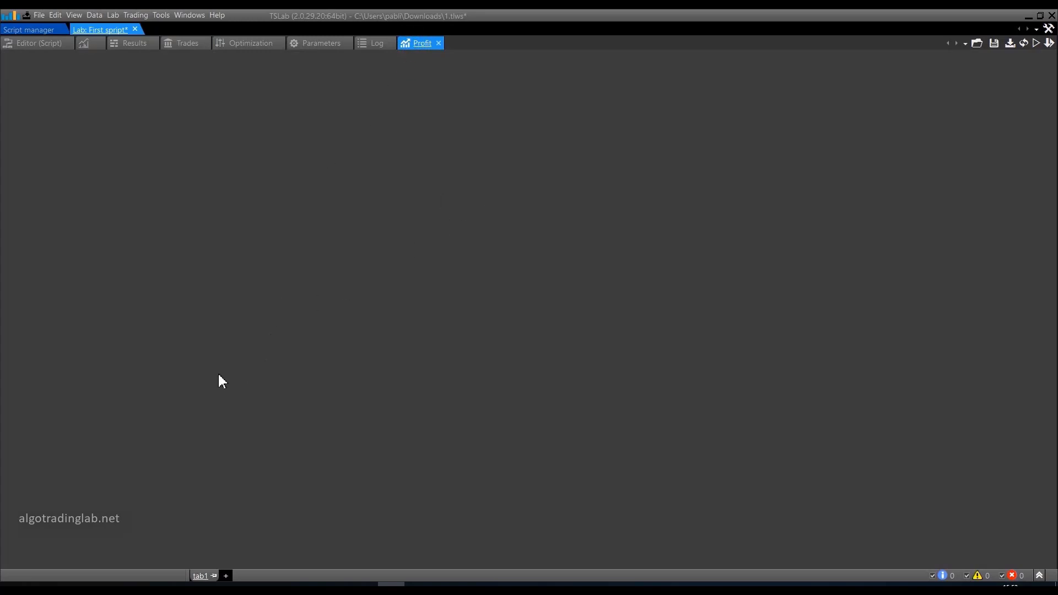
mouse_move(159, 410)
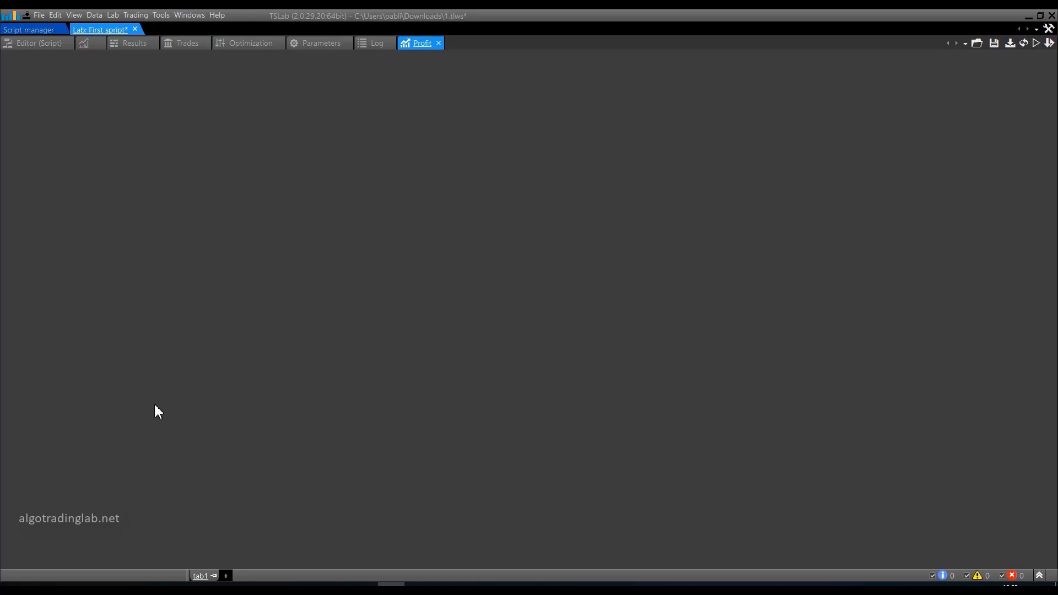
mouse_move(121, 416)
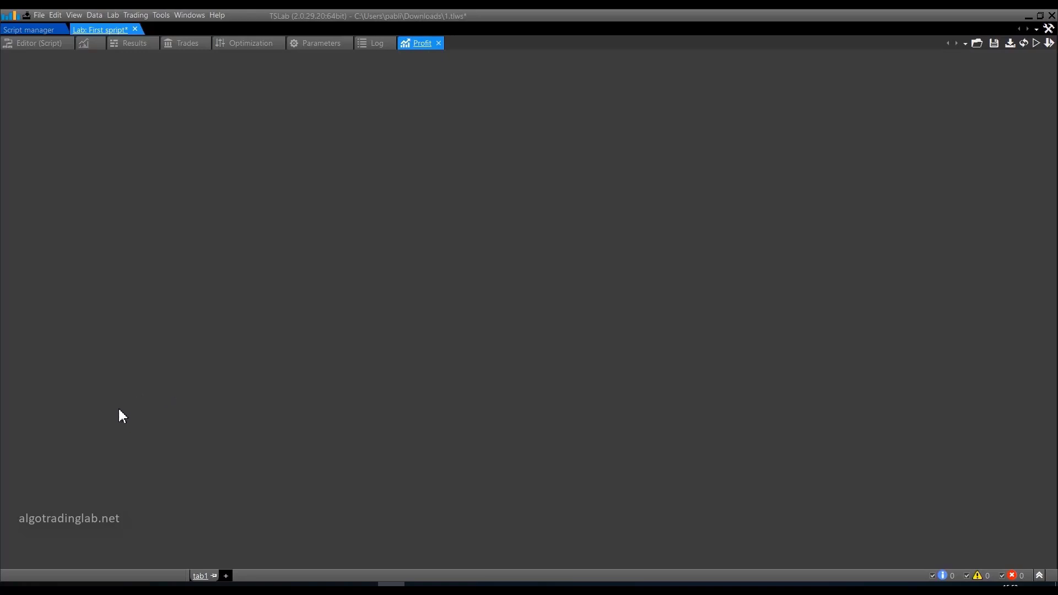
mouse_move(136, 411)
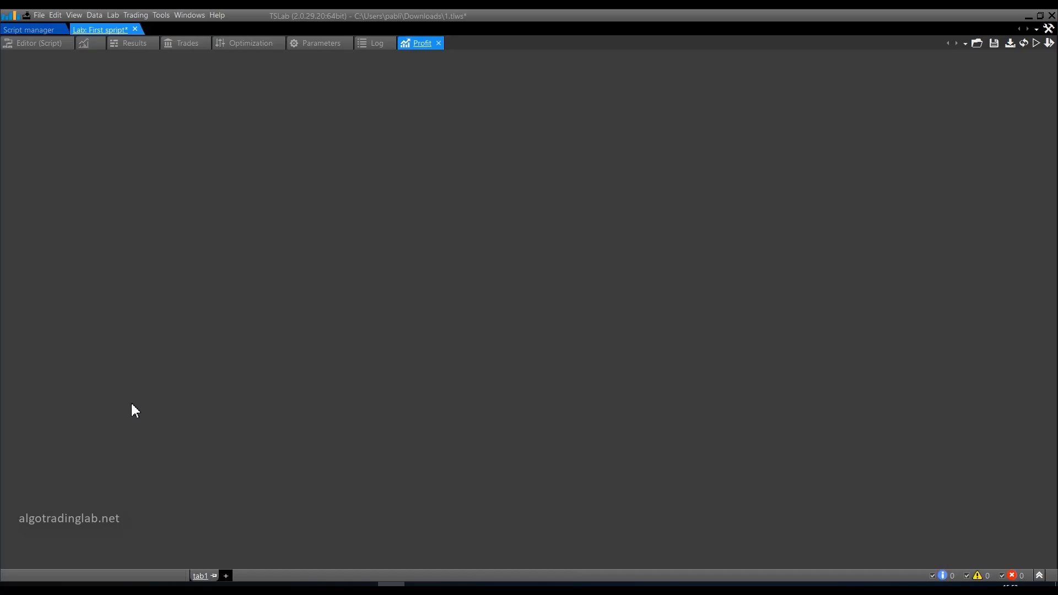
mouse_move(206, 355)
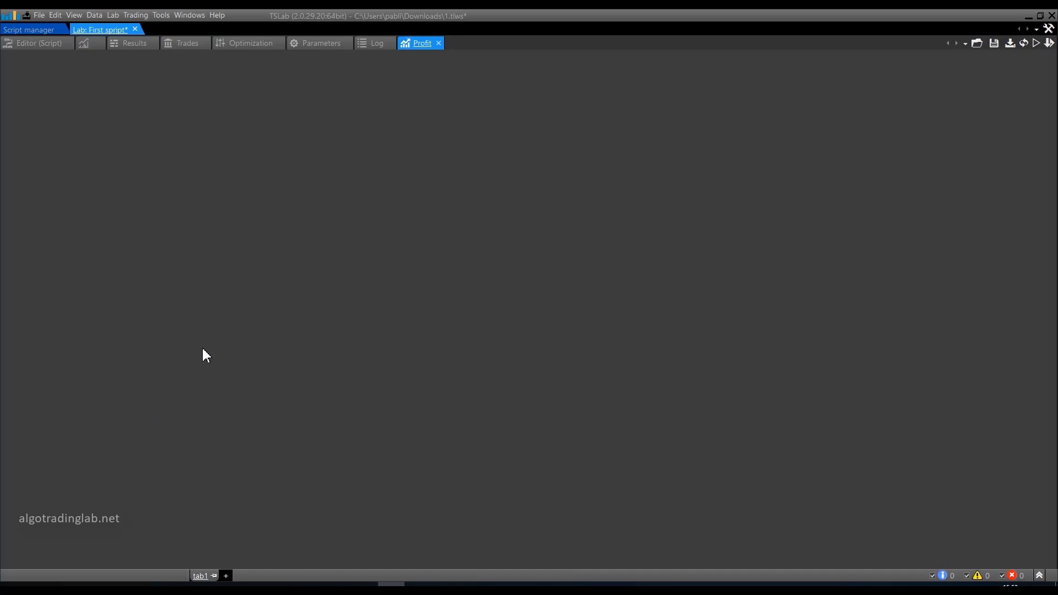
mouse_move(210, 338)
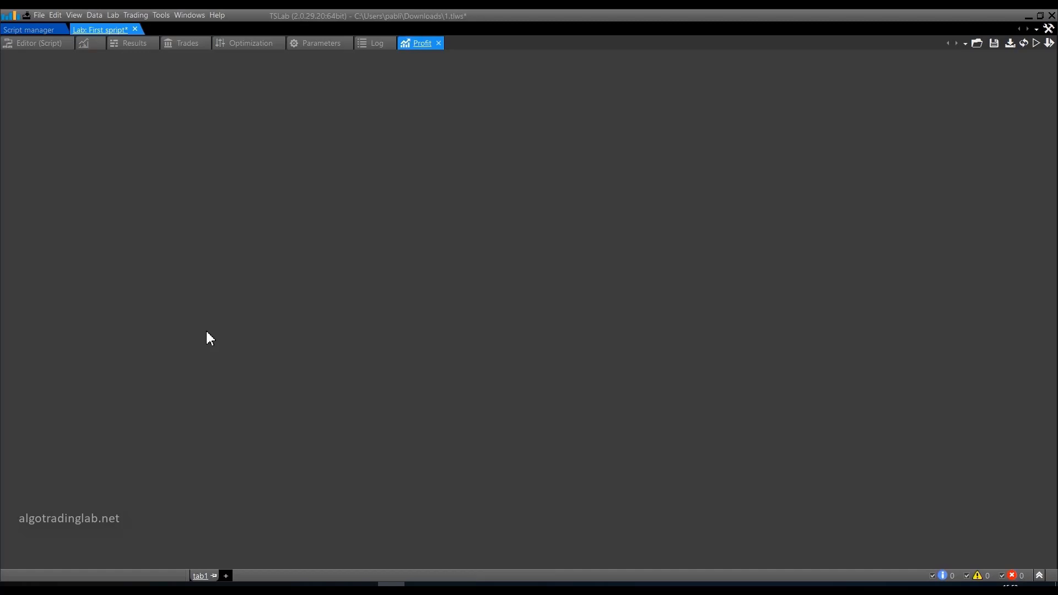
left_click(32, 43)
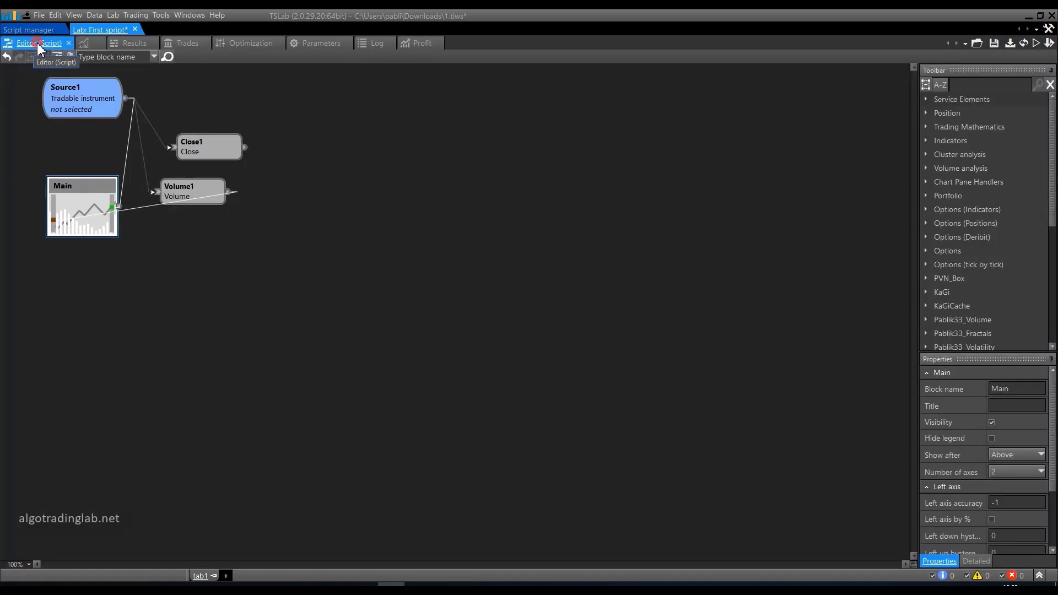